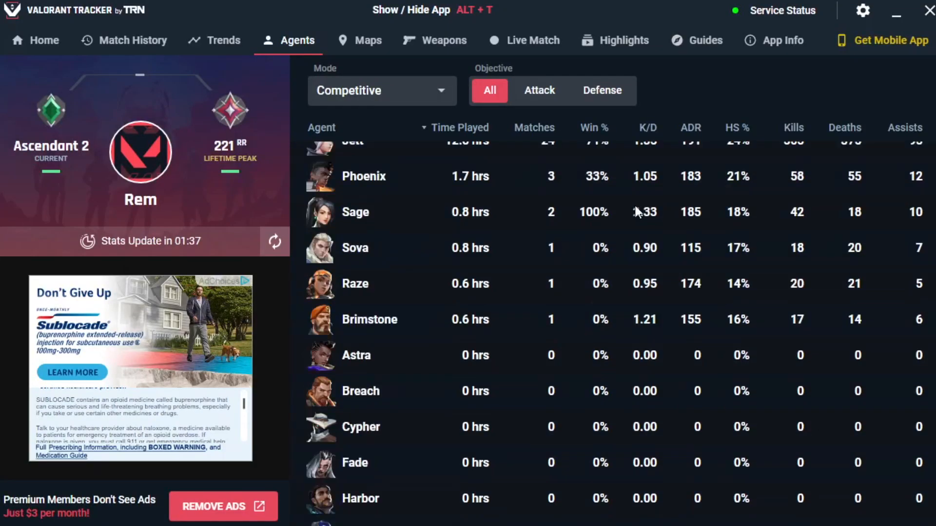
Step: Browse the Weapons, Live Match, Match History and Guides tabs in Valorant Tracker
click(435, 40)
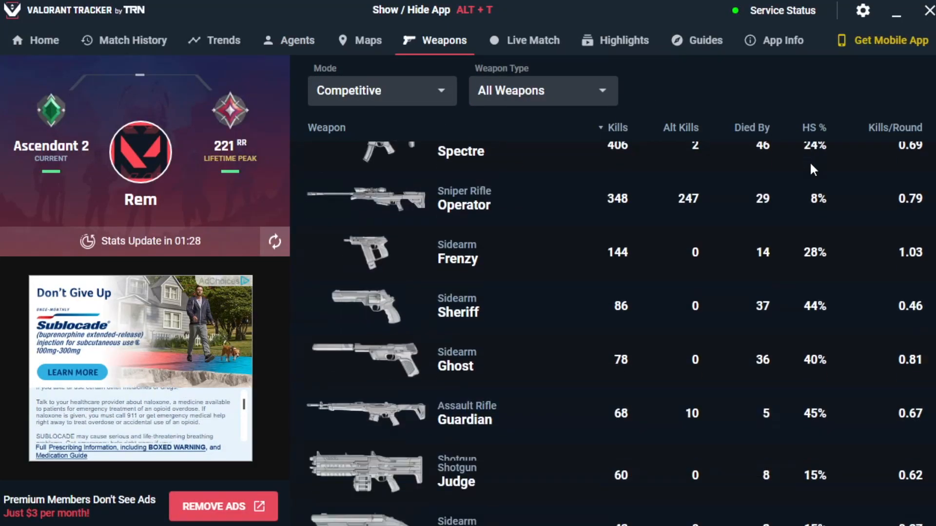
click(367, 40)
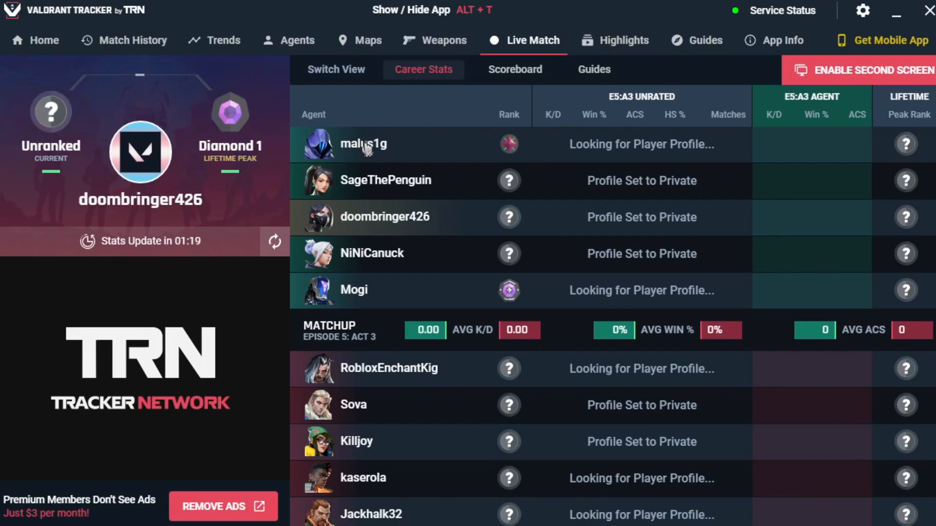
click(123, 40)
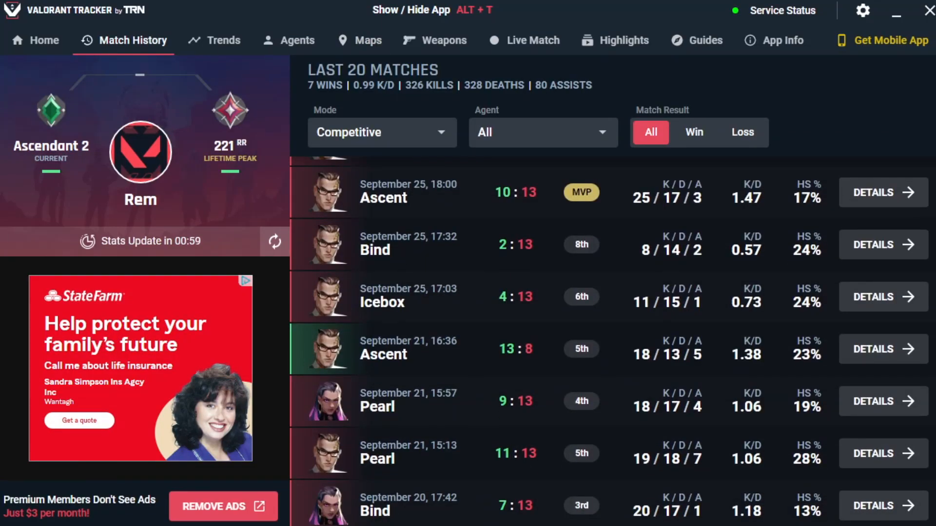
click(706, 40)
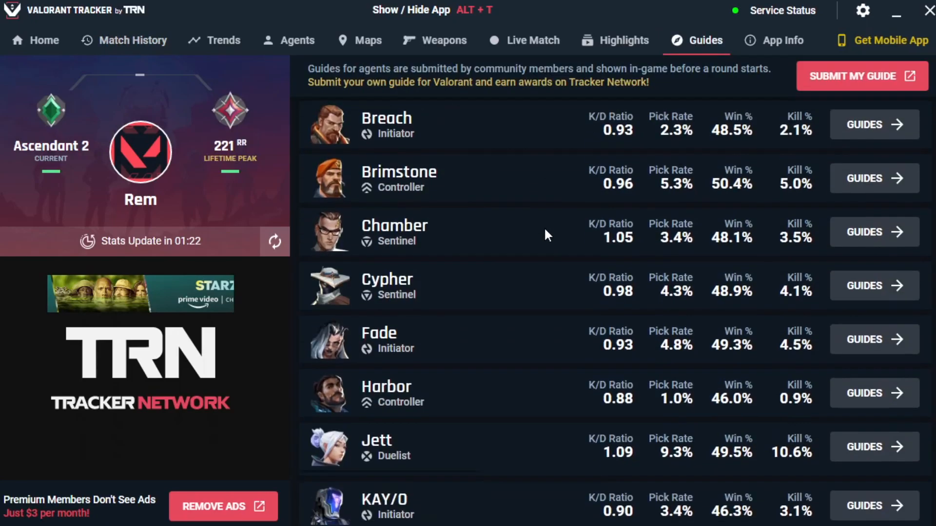
Step: Show the community lineup guide videos for the agent Viper and scroll through them
scroll(down, 3)
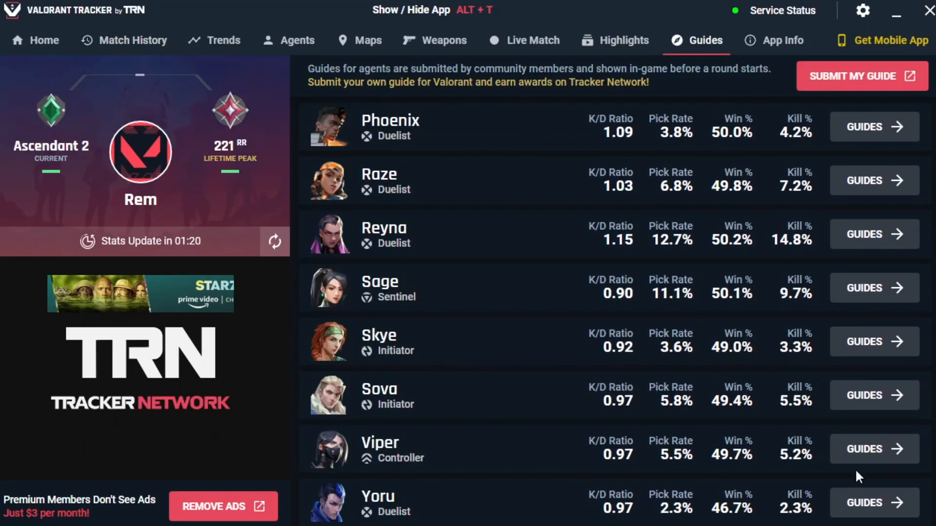
click(872, 449)
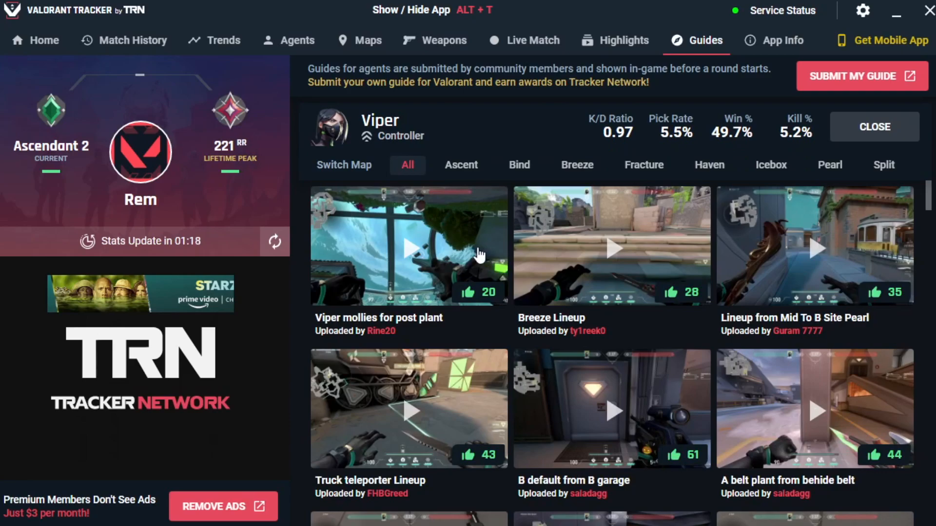
scroll(down, 3)
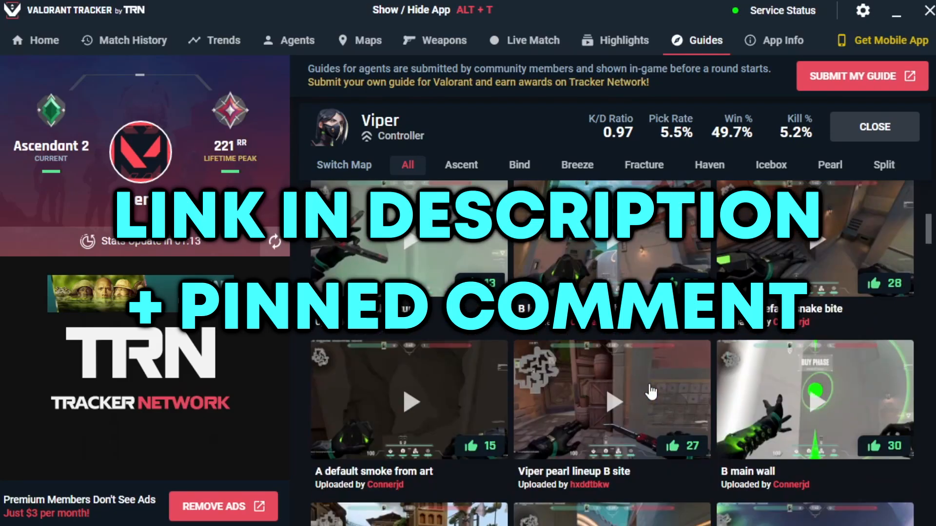
scroll(down, 3)
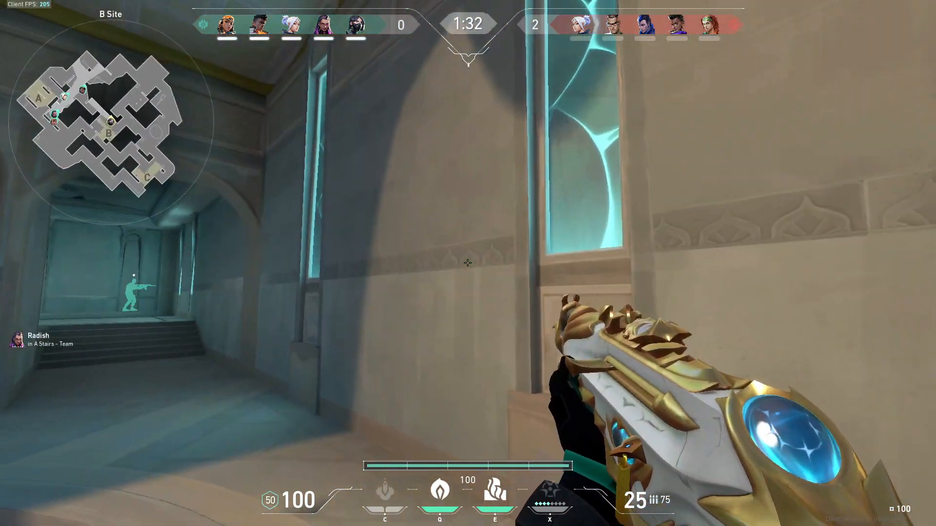
click(468, 263)
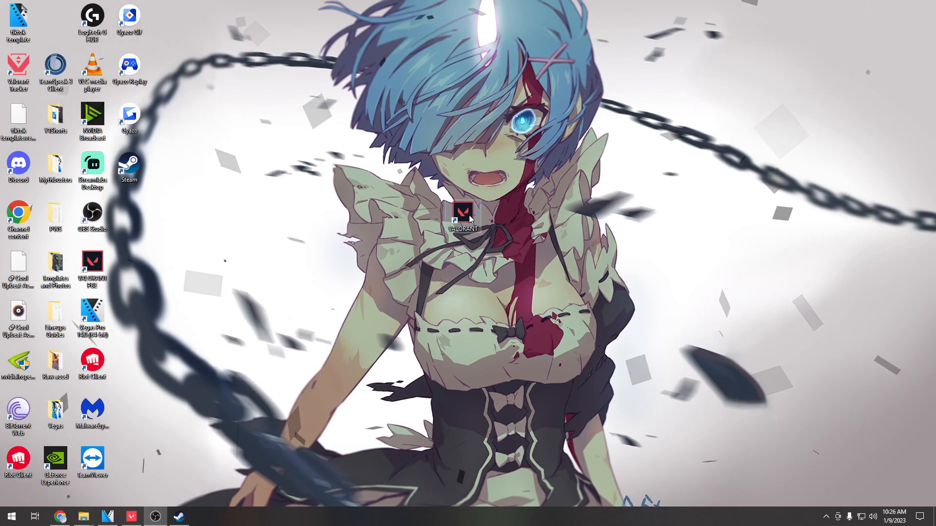
Step: Show the Compatibility settings in the VALORANT shortcut's properties
right_click(462, 213)
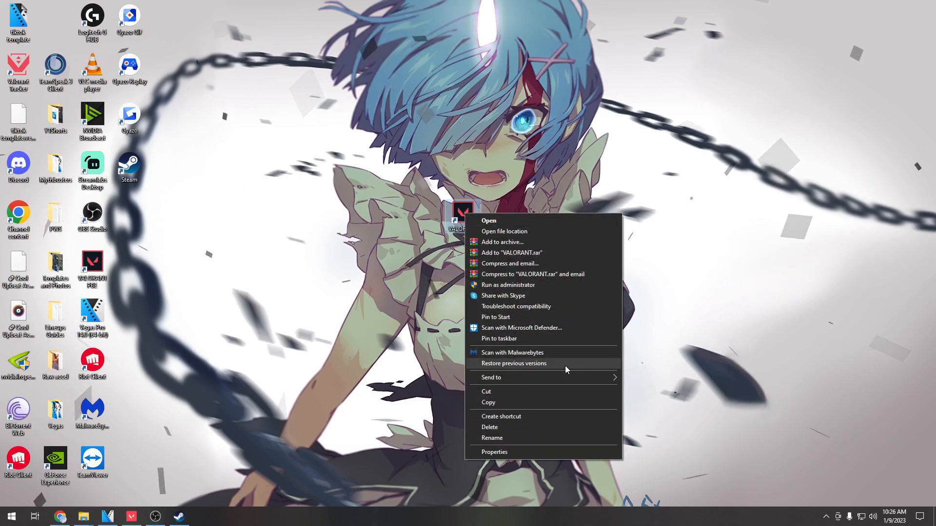
click(494, 452)
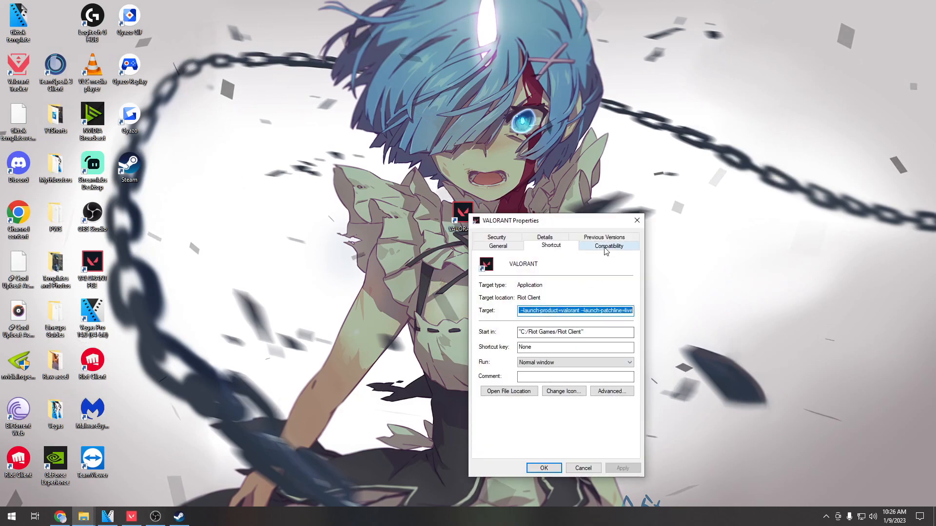
click(607, 245)
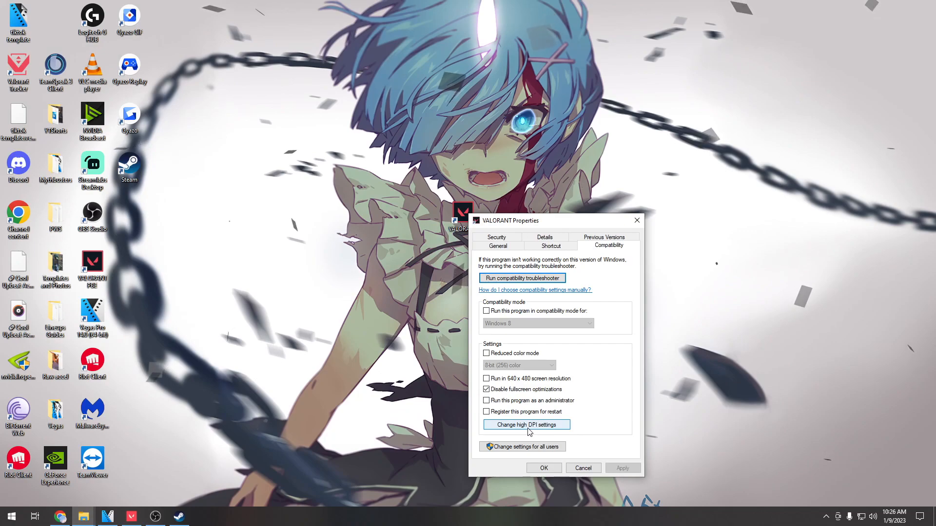
Step: Override high DPI scaling behavior for VALORANT, scaling performed by the application
click(526, 424)
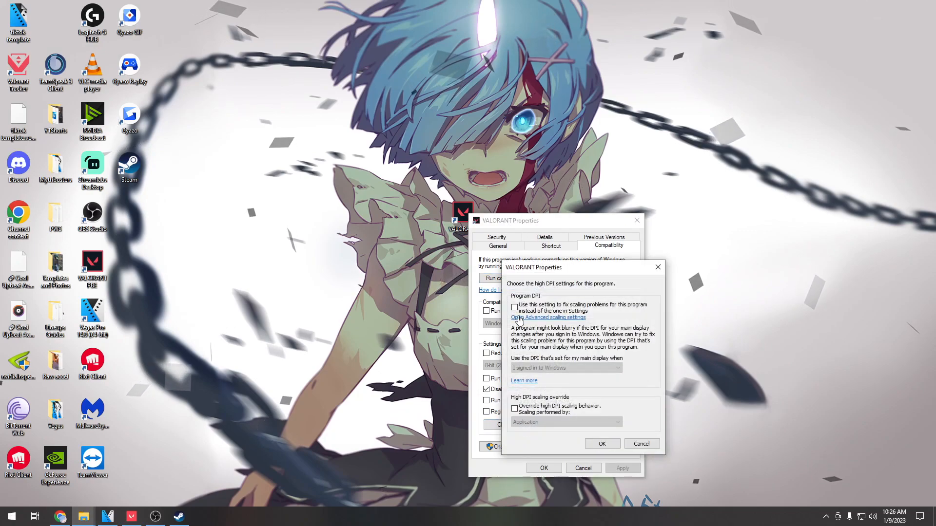
click(514, 408)
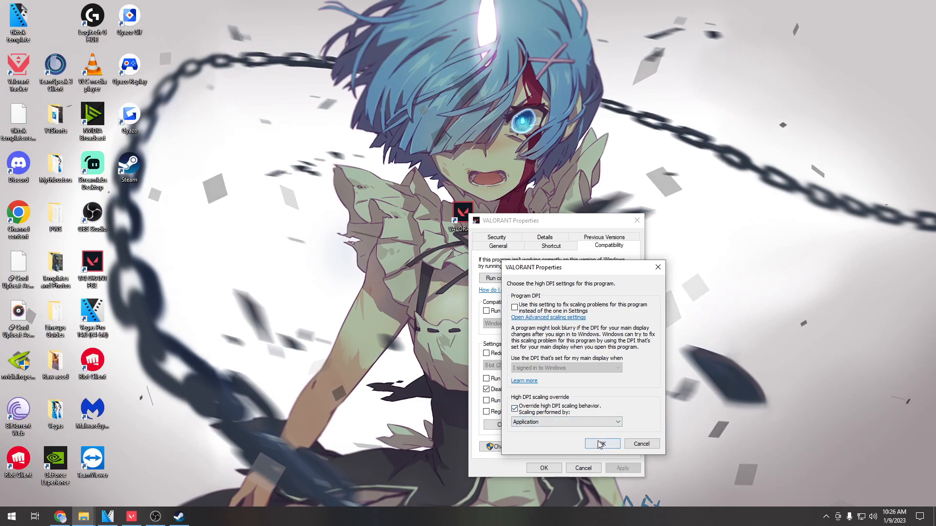
click(602, 443)
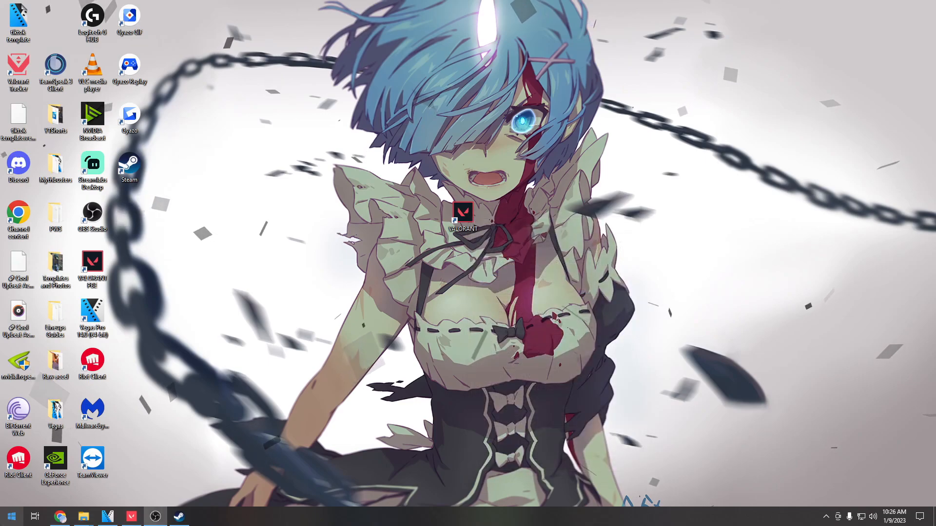
Step: Reach the mouse Pointer Options via mouse settings and toggle Enhance pointer precision
text(mouse settings)
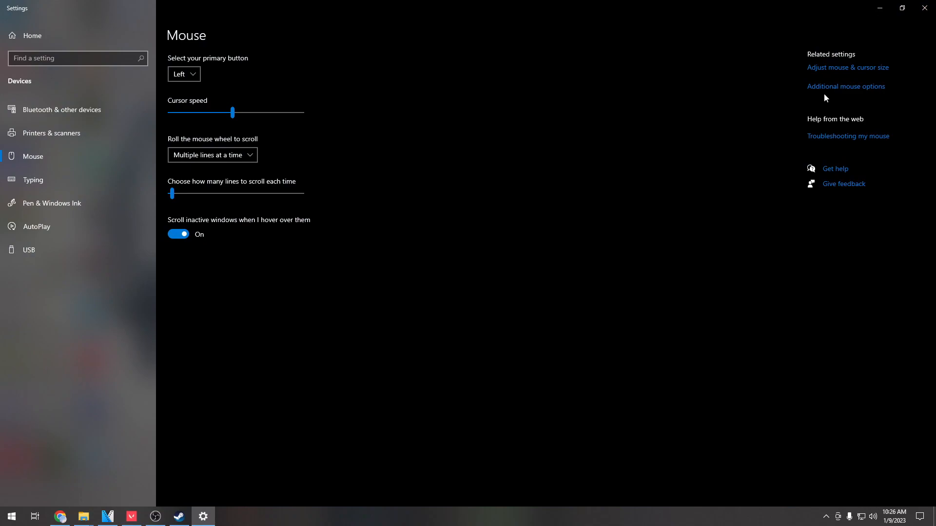
click(845, 86)
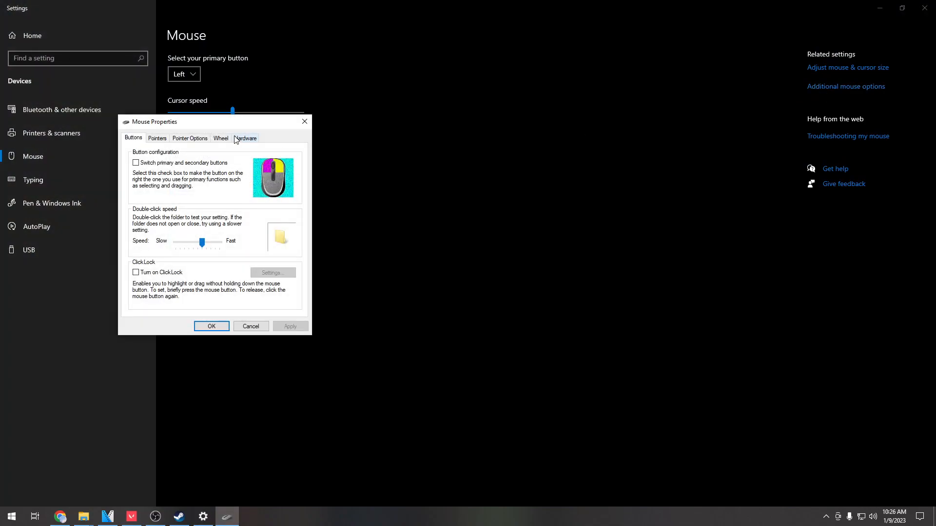
click(189, 137)
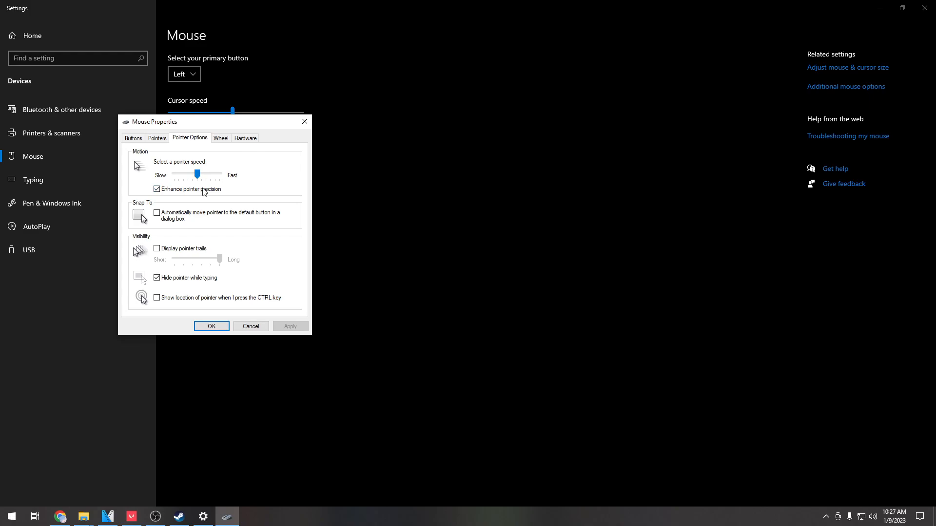
click(156, 188)
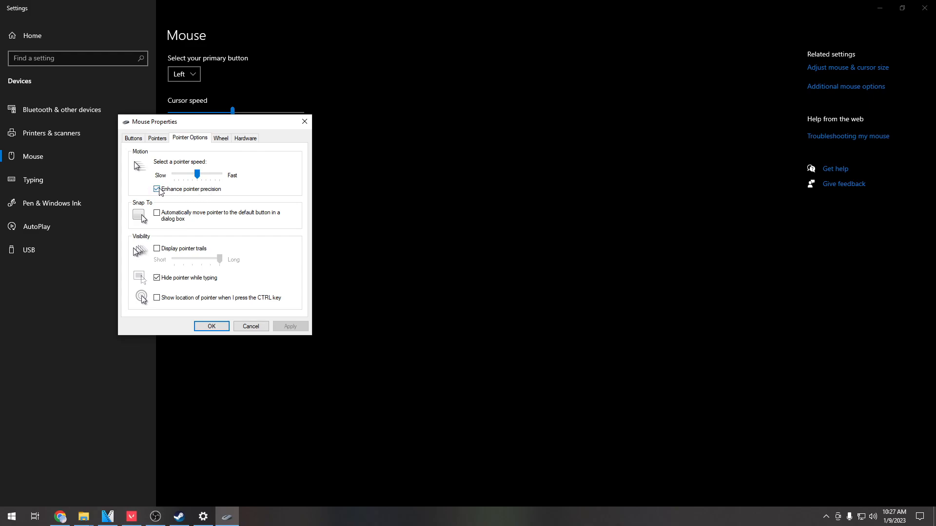
click(156, 189)
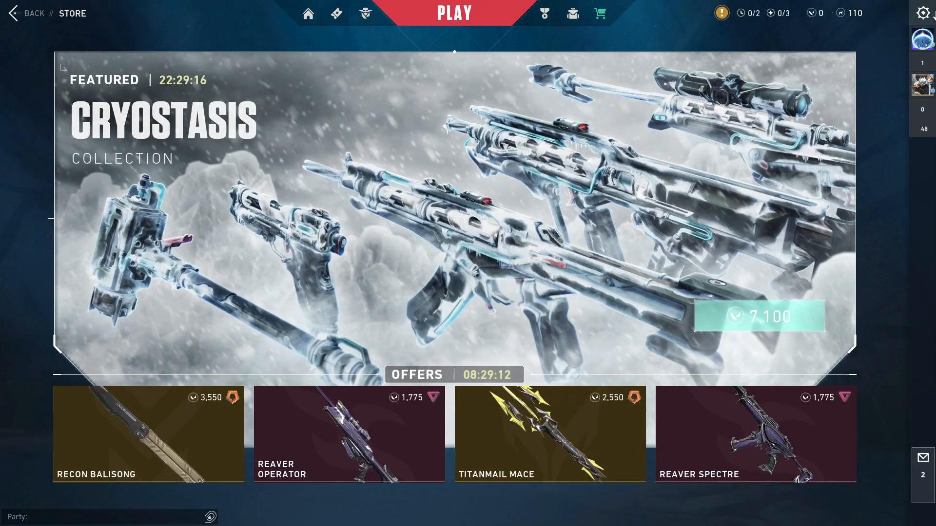
click(921, 13)
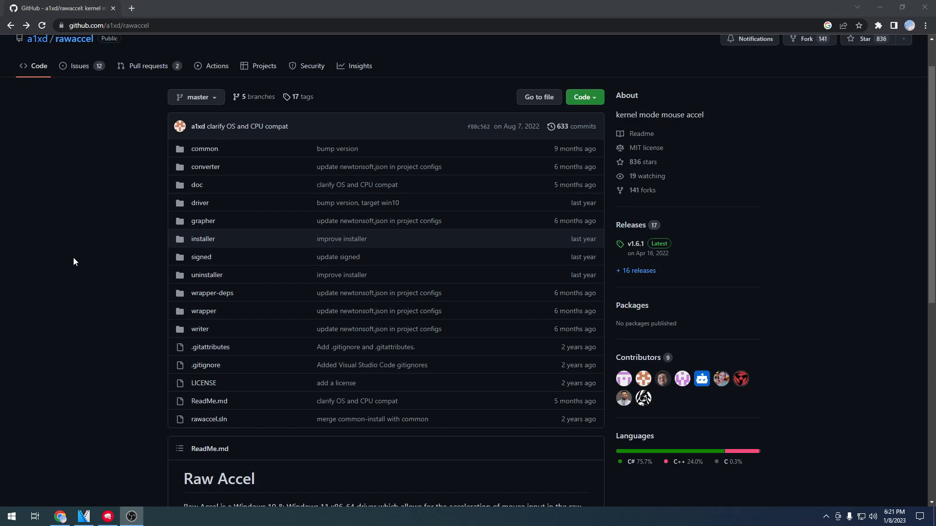
Step: Download RawAccel_v1.6.1.zip from the v1.6.1 release assets of the rawaccel repo
scroll(down, 3)
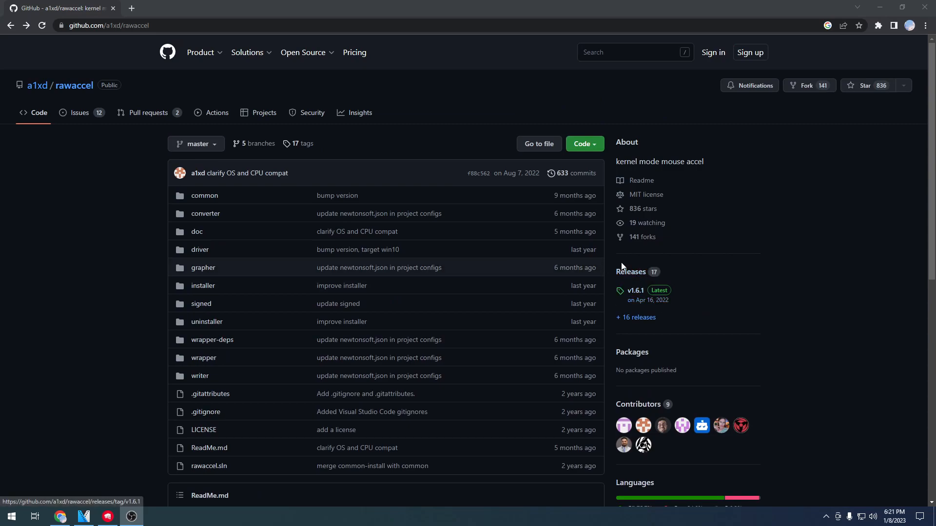
click(634, 290)
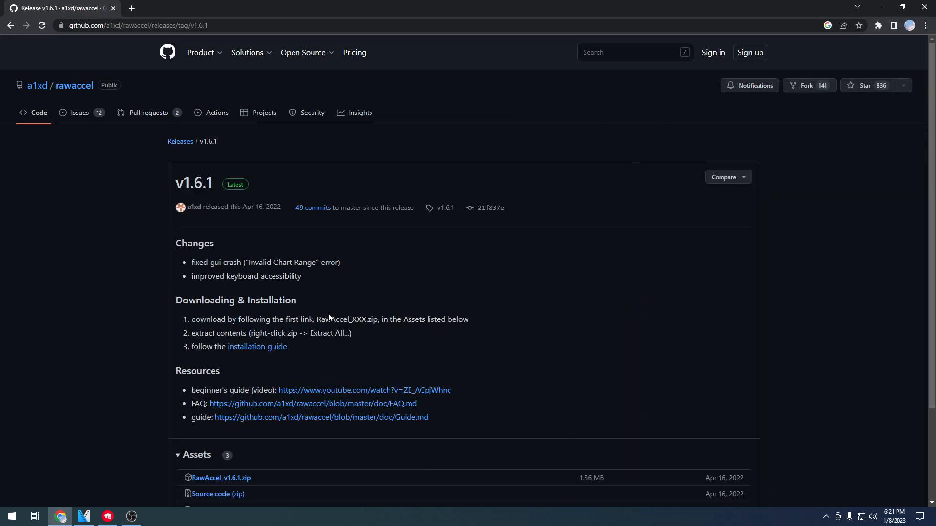
scroll(down, 3)
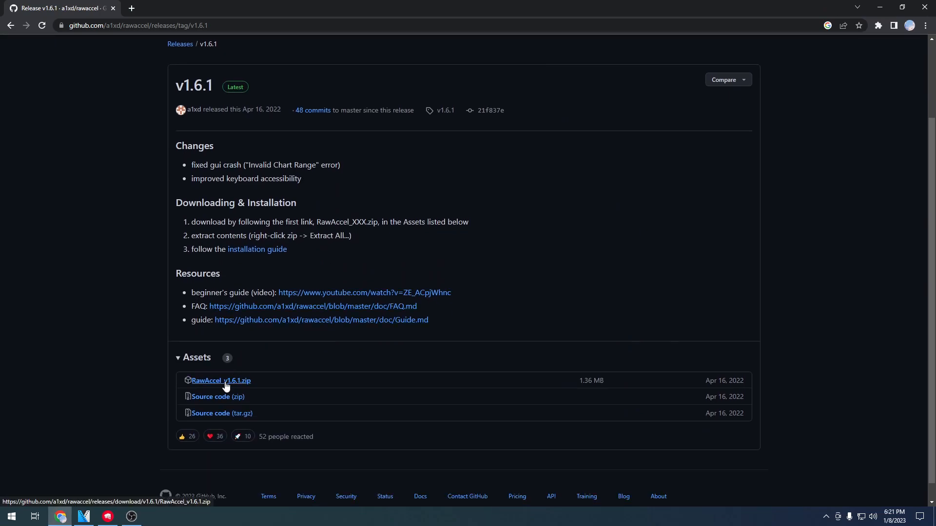
click(220, 381)
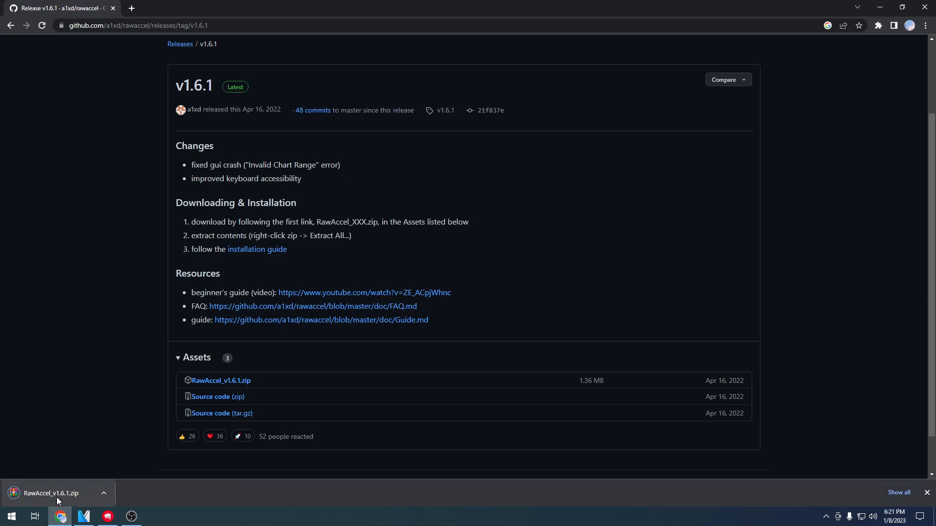
Step: Browse the RawAccel folder inside RawAccel_v1.6.1.zip, run installer.exe and pick rawaccel.exe
click(46, 494)
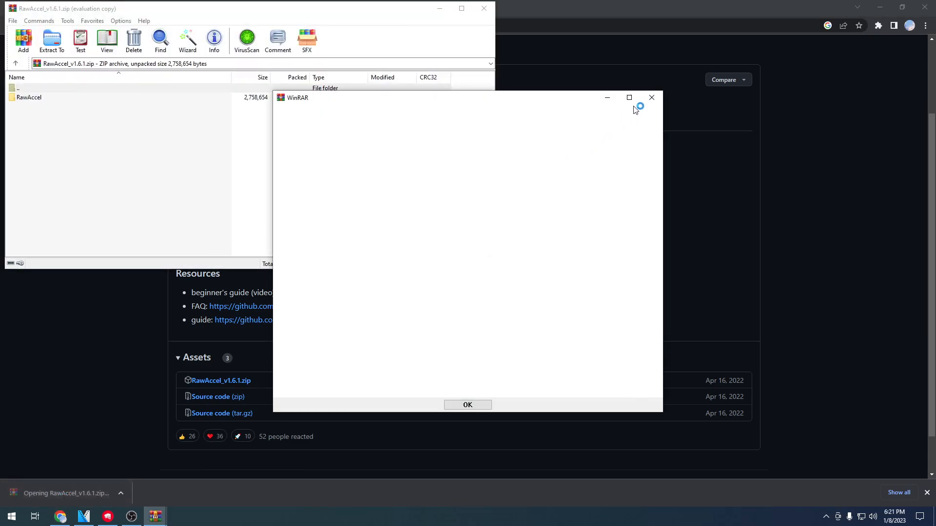
click(467, 405)
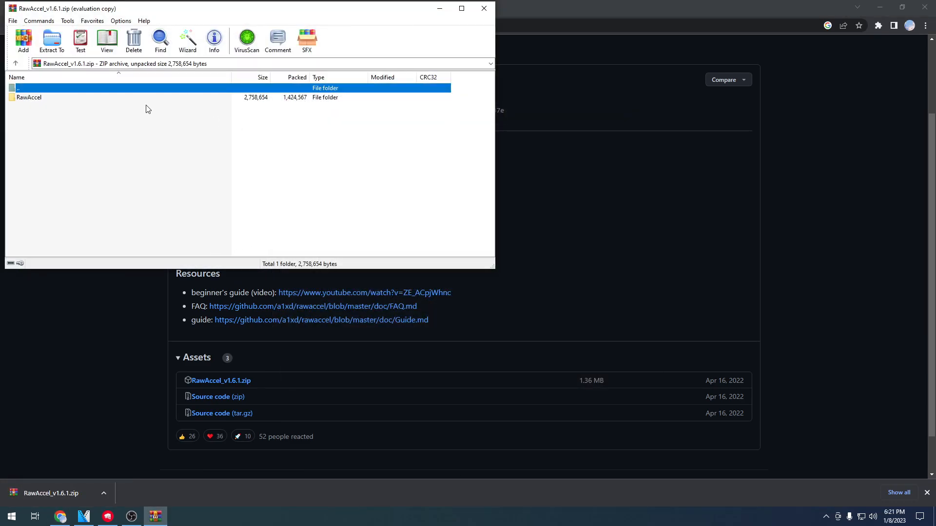
double_click(28, 97)
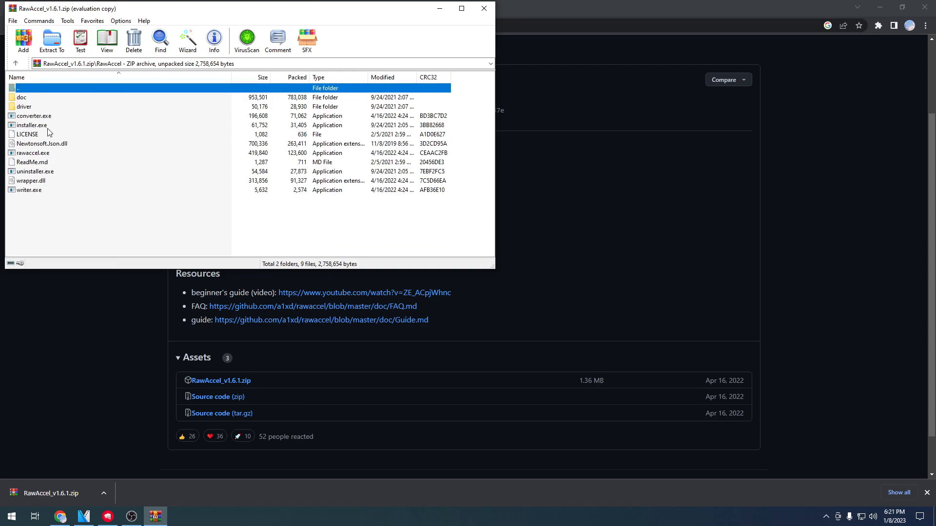
double_click(31, 125)
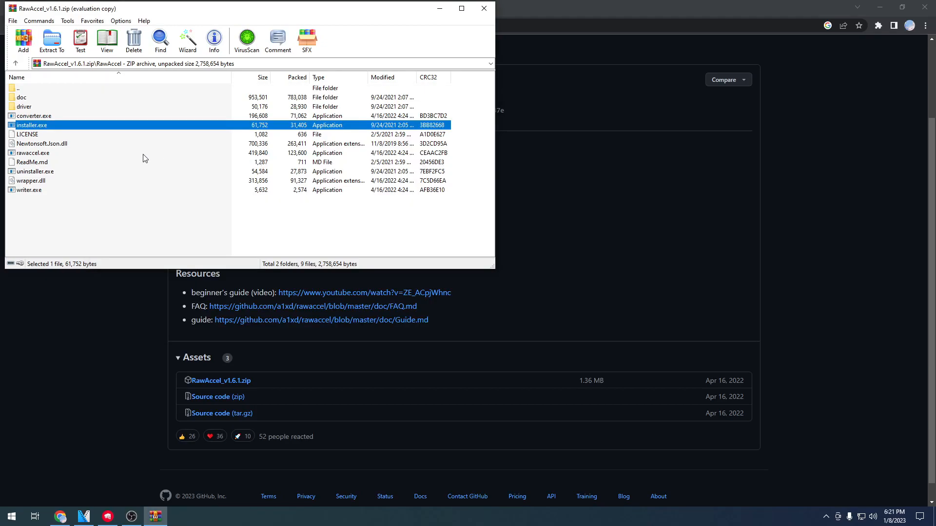
mouse_move(57, 159)
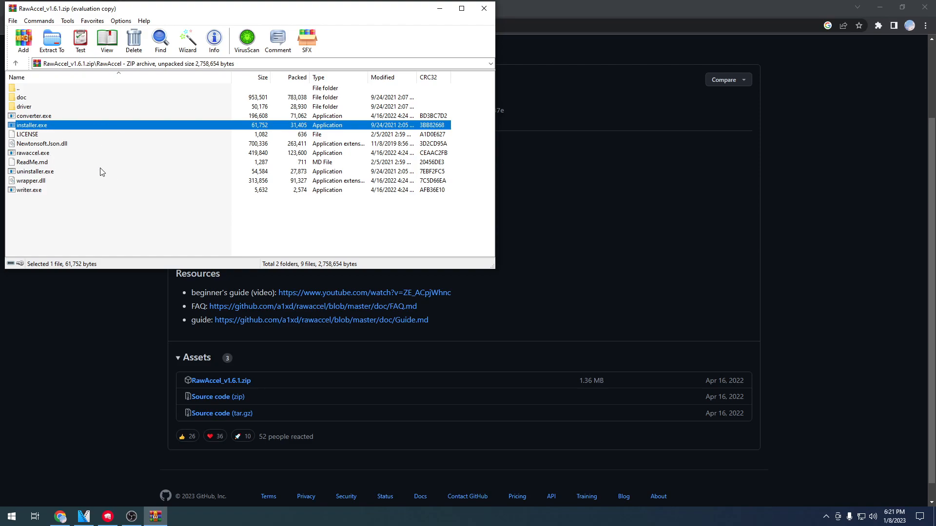
click(33, 154)
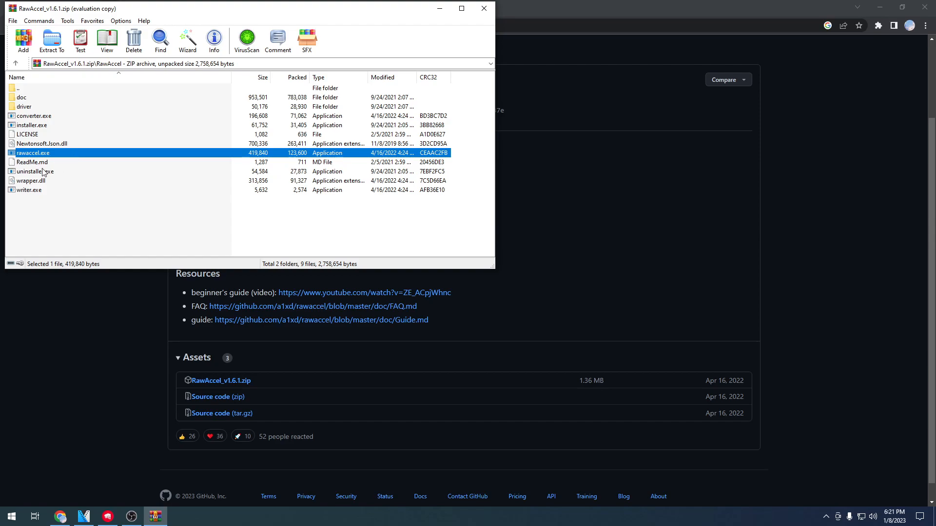
mouse_move(130, 169)
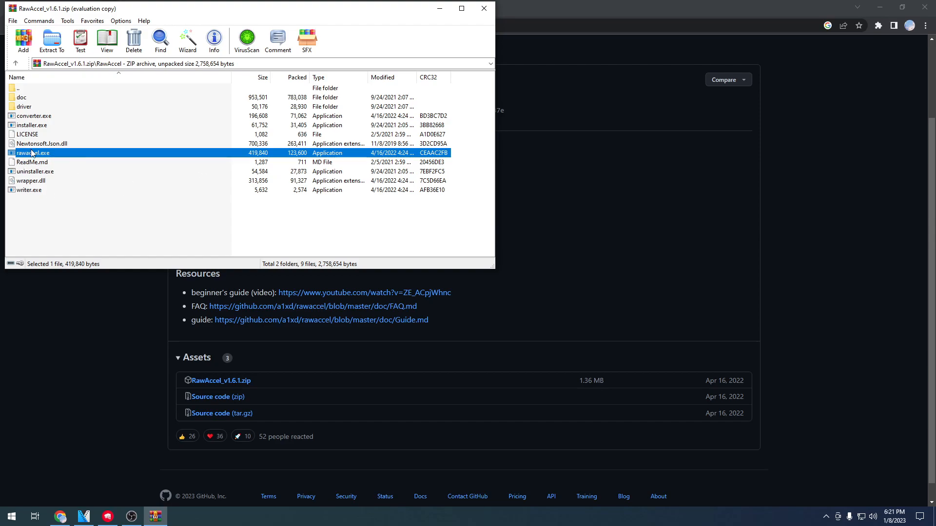
Step: Launch rawaccel.exe, check the chart DPI and poll rate scaling, and turn on Streaming Mode
double_click(34, 153)
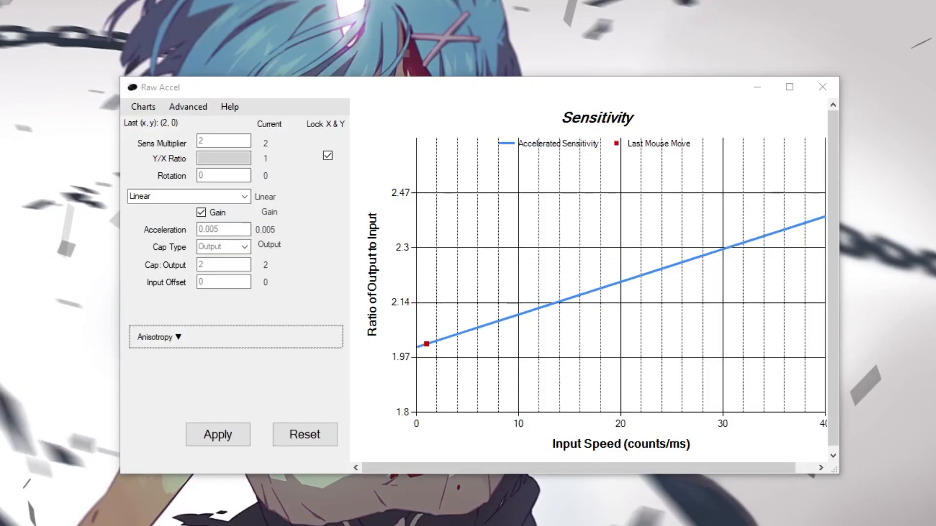
mouse_move(434, 281)
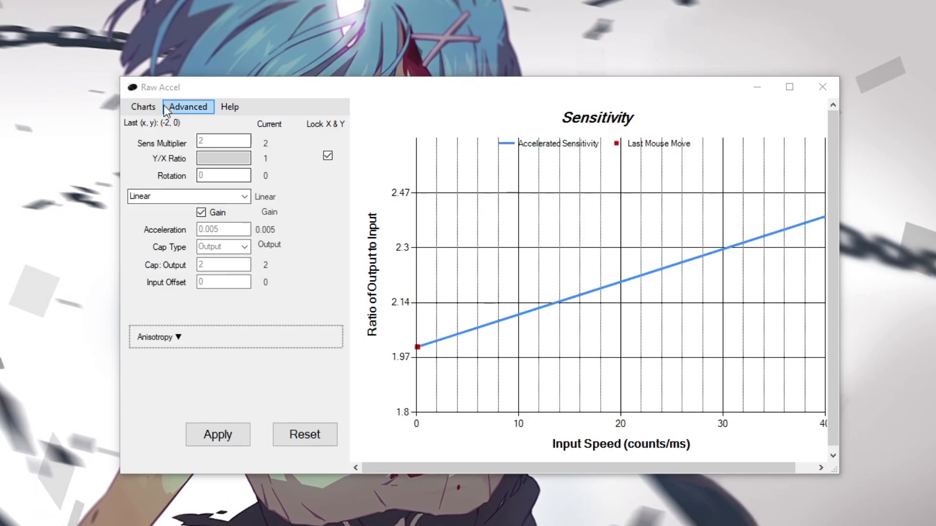
click(142, 107)
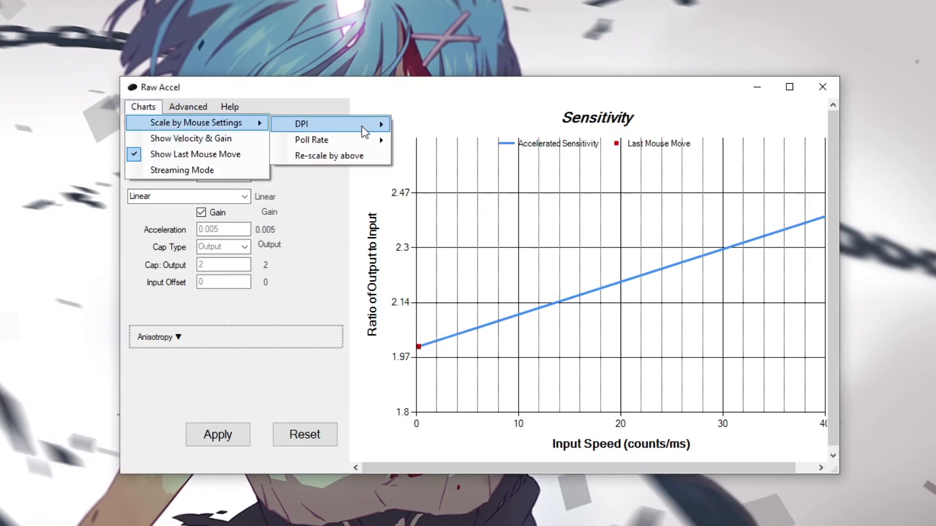
click(302, 124)
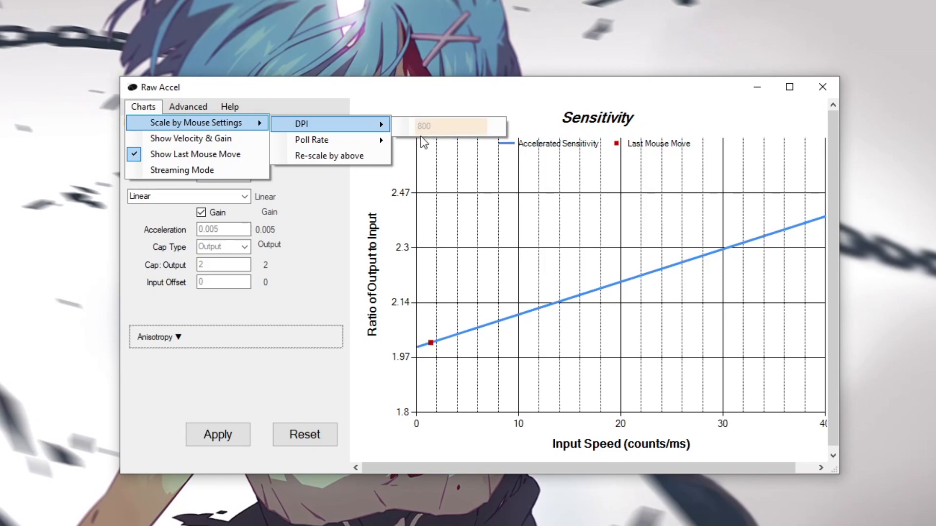
mouse_move(311, 140)
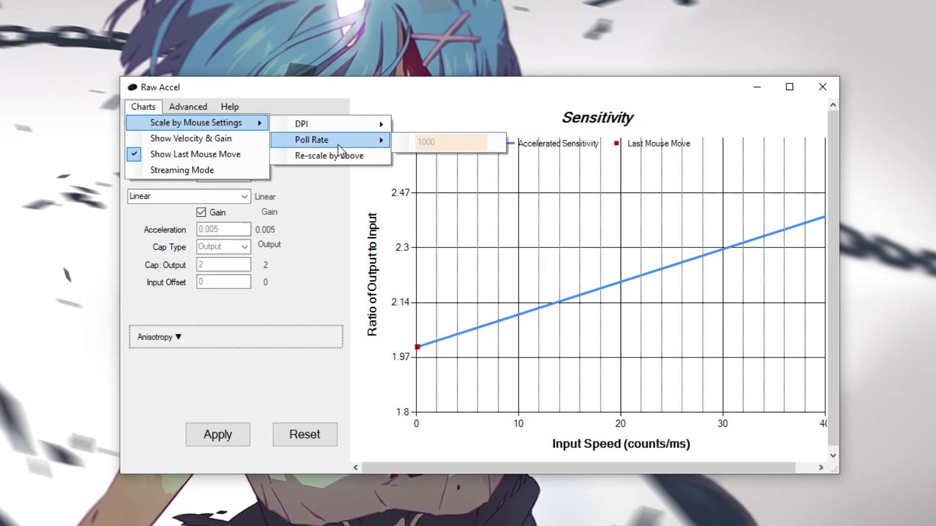
click(448, 142)
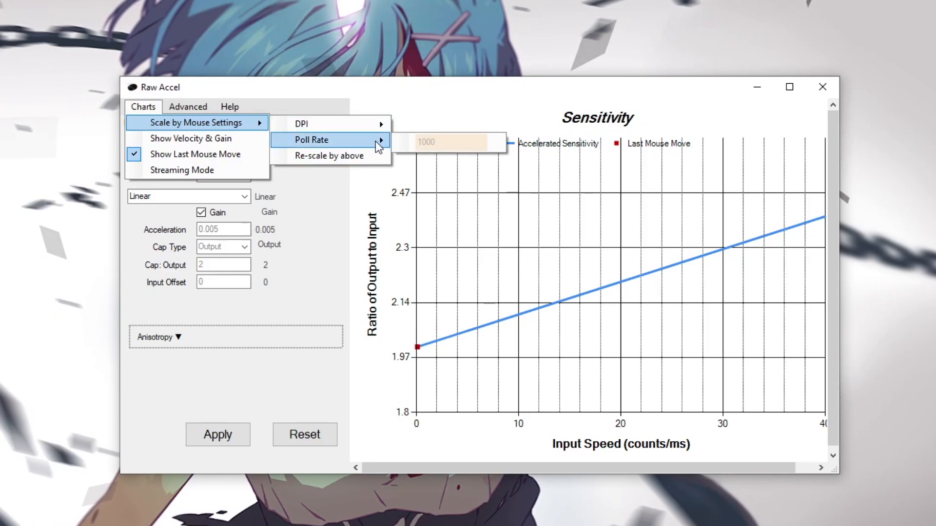
mouse_move(334, 146)
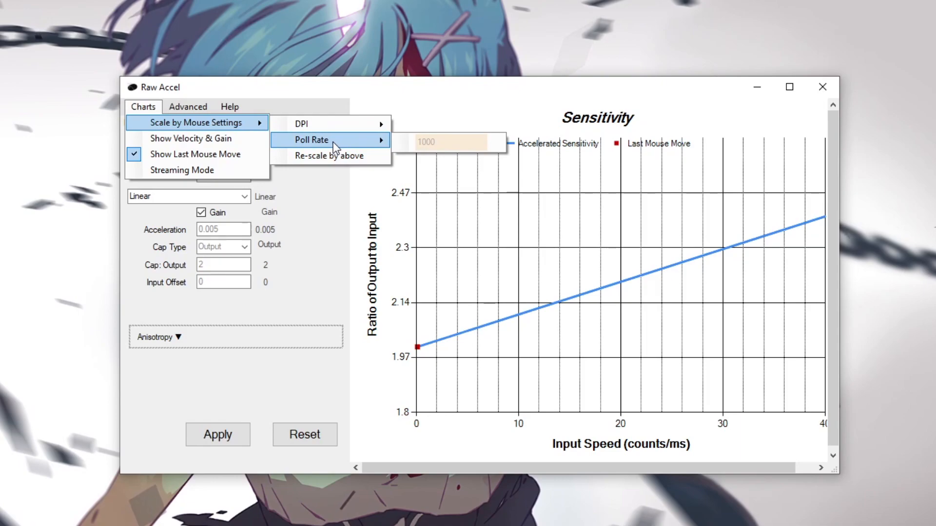
mouse_move(197, 170)
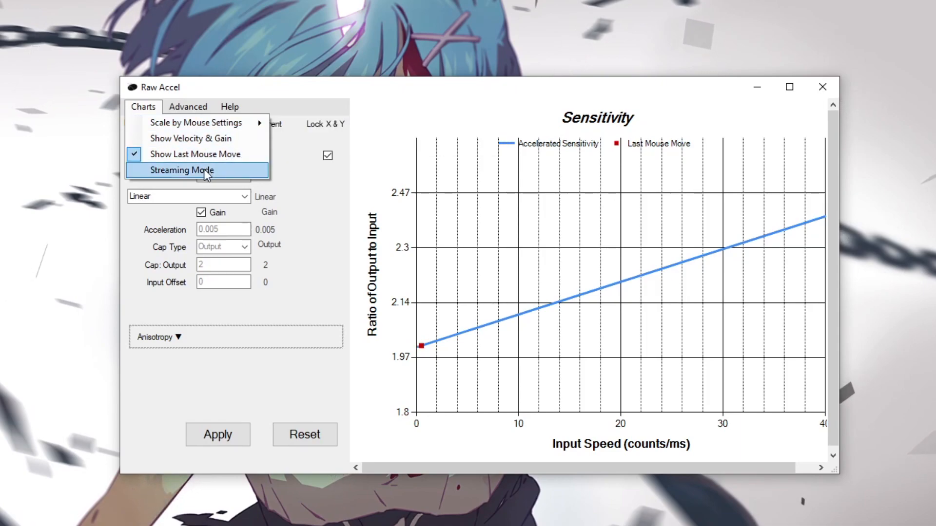
click(182, 170)
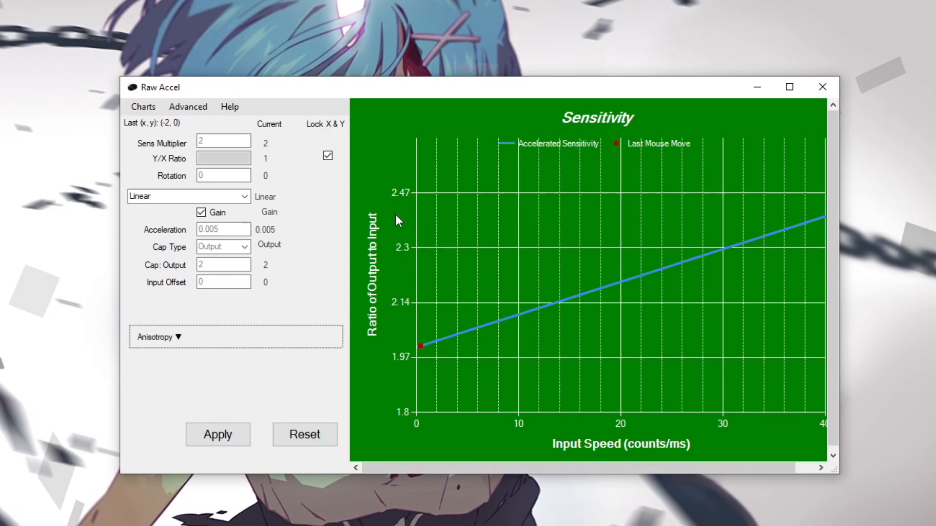
mouse_move(767, 234)
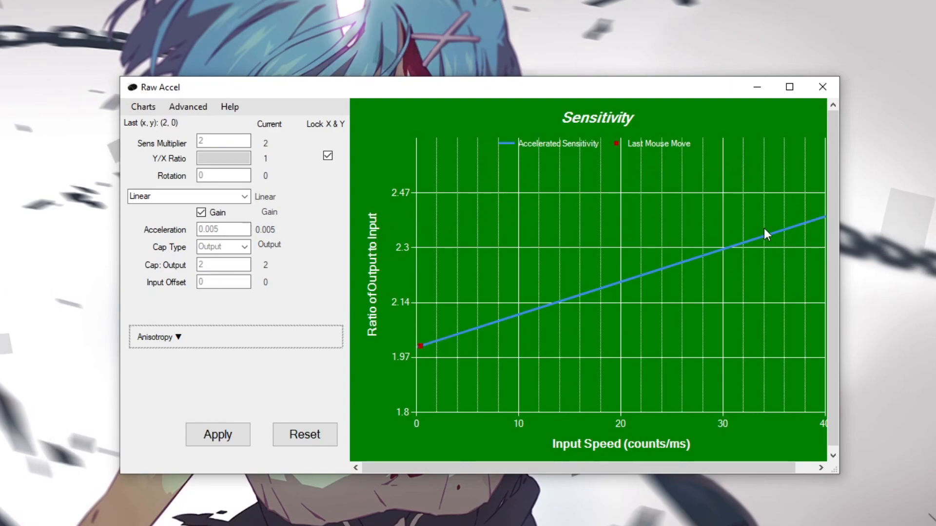
mouse_move(724, 233)
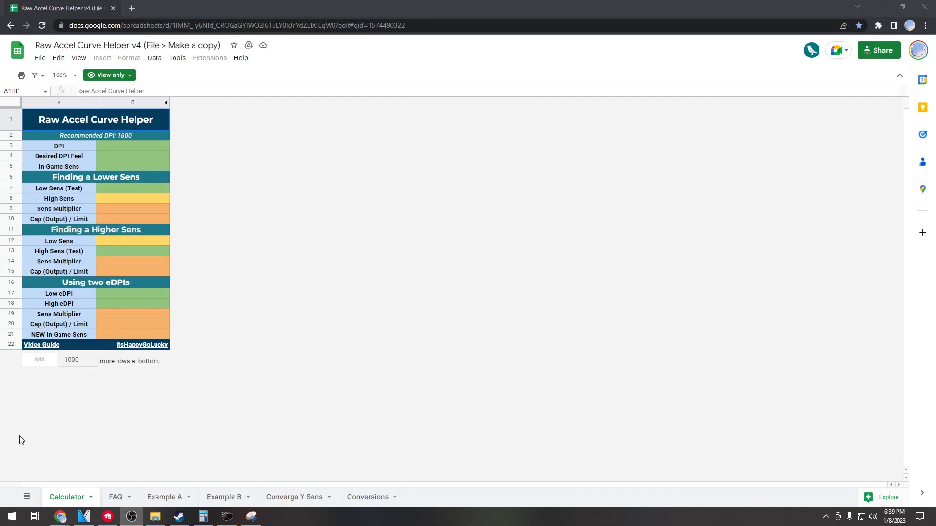
mouse_move(473, 334)
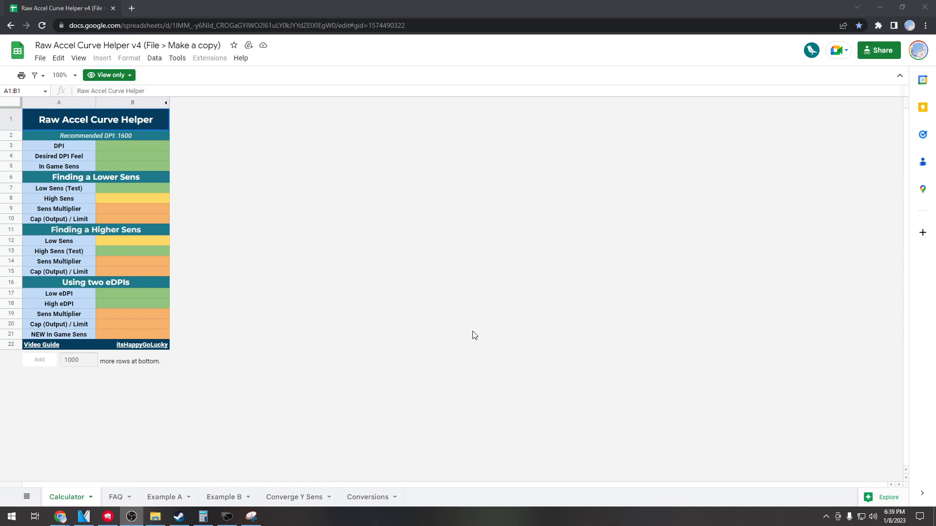
mouse_move(119, 42)
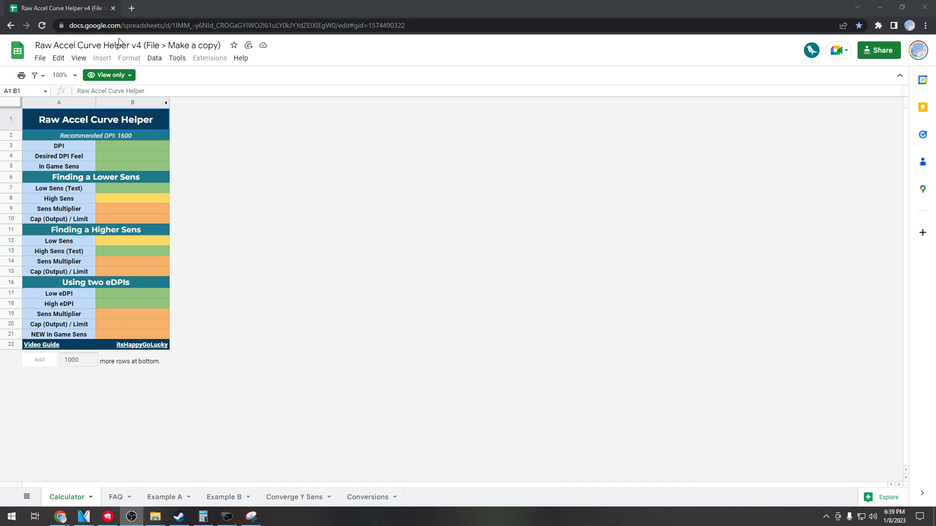
mouse_move(136, 345)
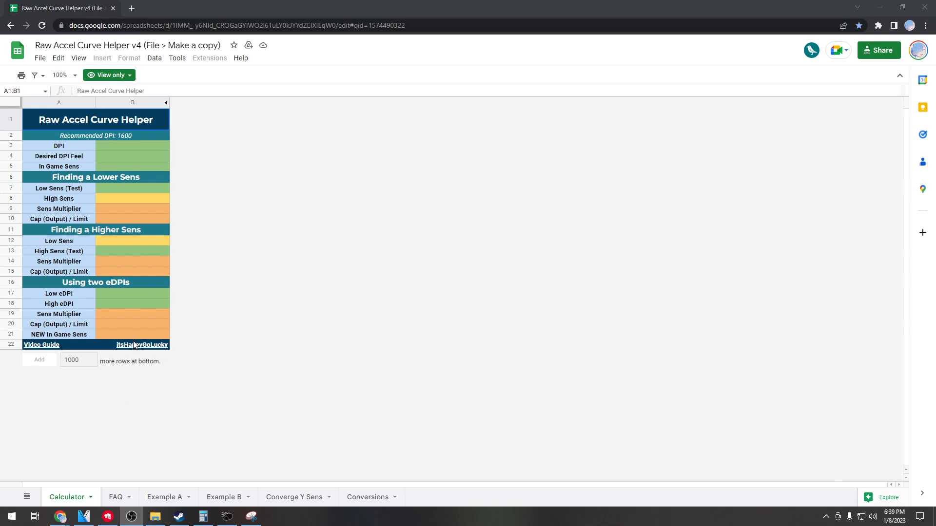
mouse_move(104, 317)
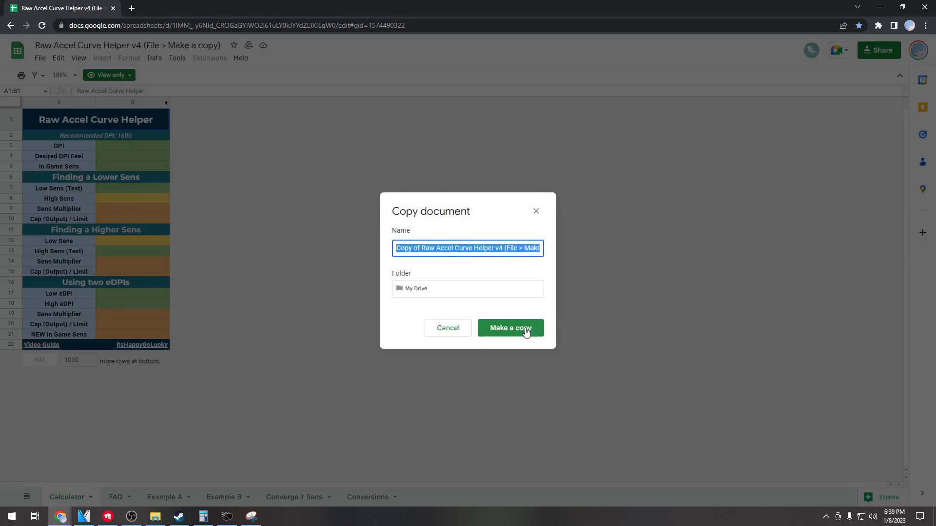
Step: Confirm making an editable copy of the Curve Helper v4 sheet in My Drive
click(509, 327)
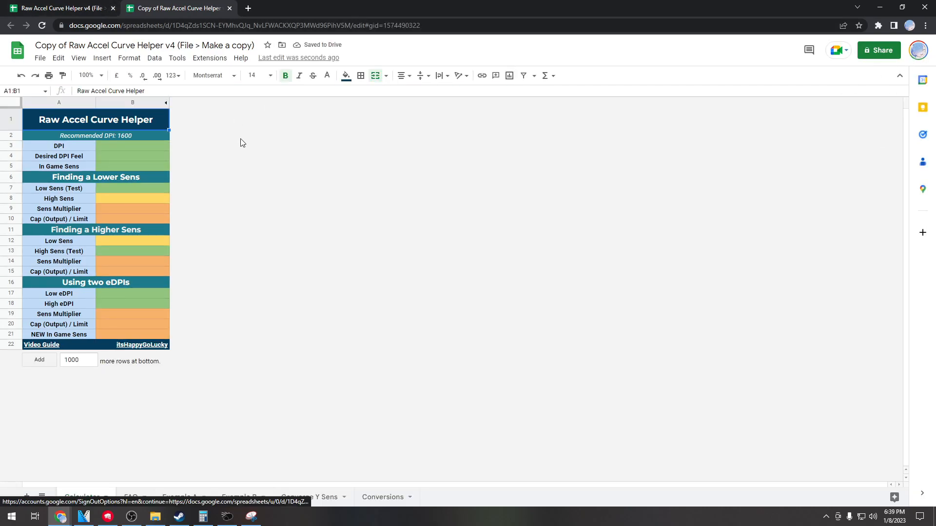
Step: Enter DPI 800, Desired DPI Feel 1600 and In Game Sens 0.35 on the Calculator sheet
click(132, 147)
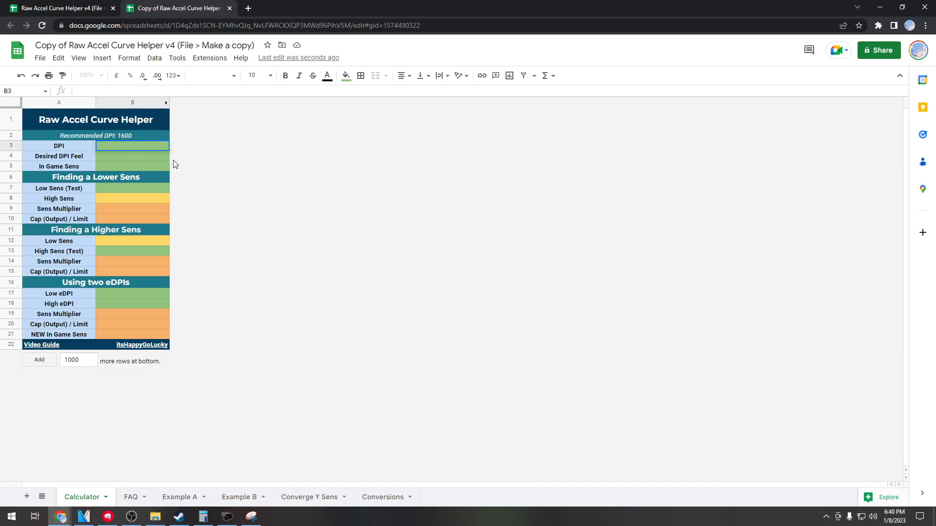
text(800)
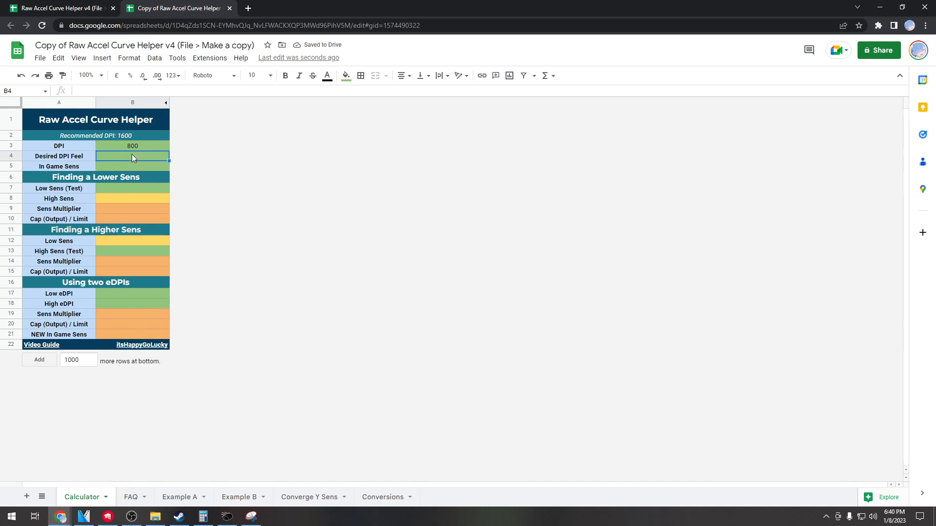
text(160)
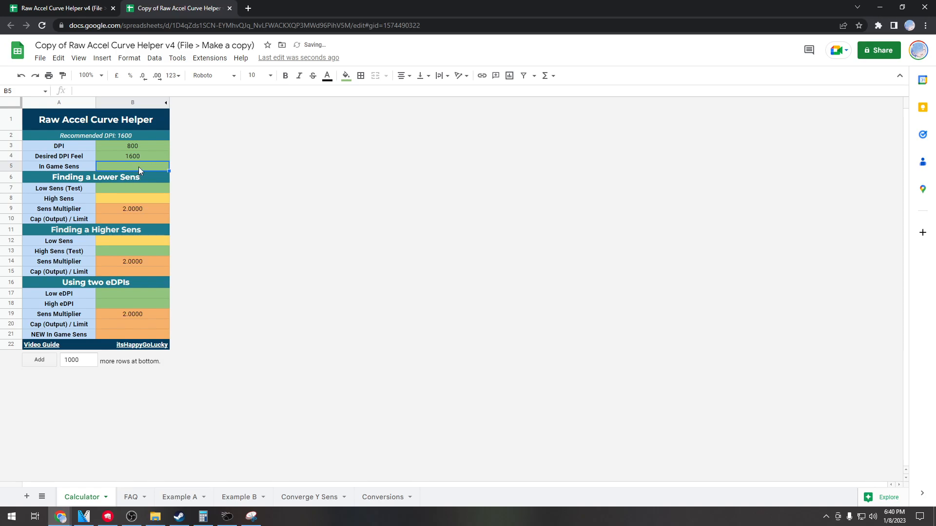
text(0.35)
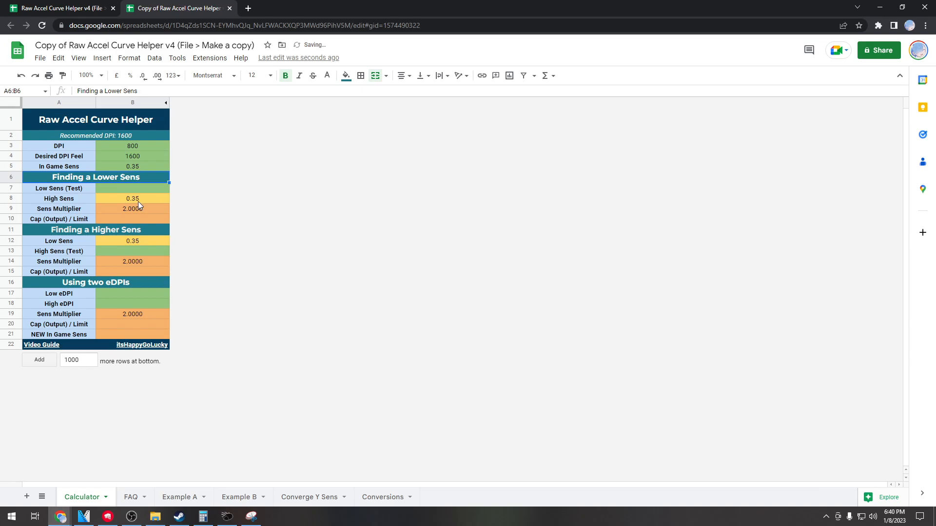
Step: Halve 0.35 in Windows Calculator and enter Low Sens (Test) 0.175
click(203, 516)
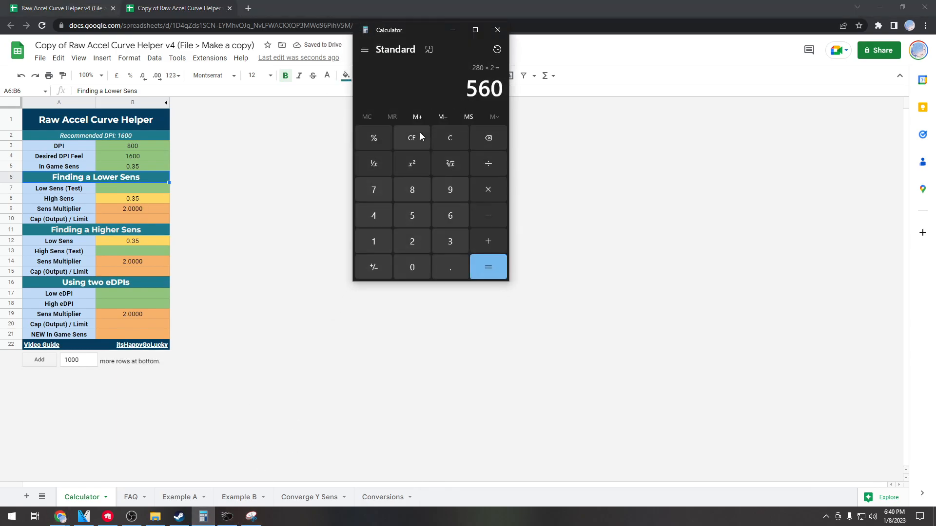
click(411, 138)
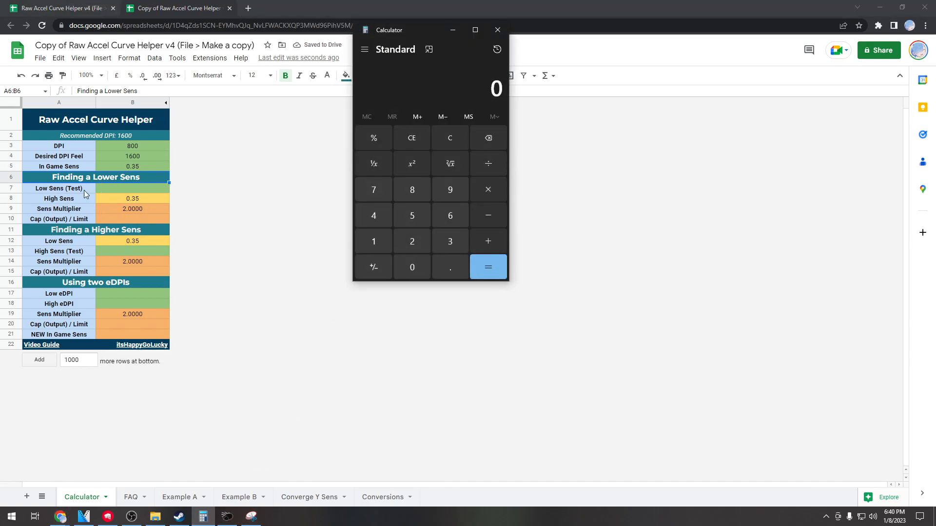
mouse_move(456, 42)
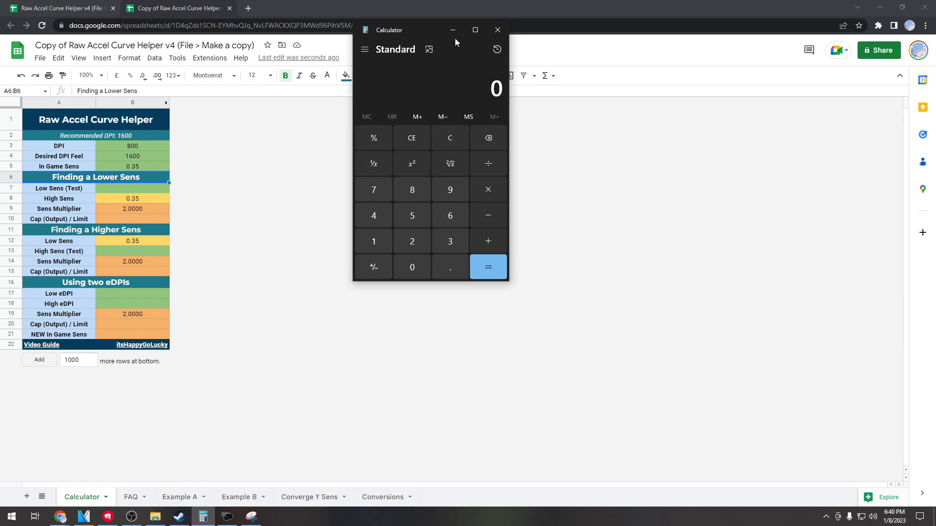
mouse_move(507, 130)
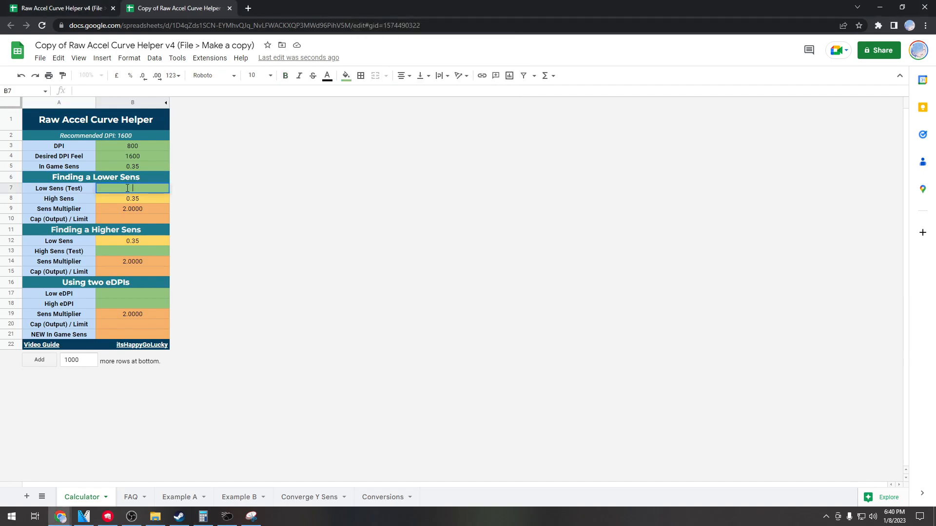
text(0.175)
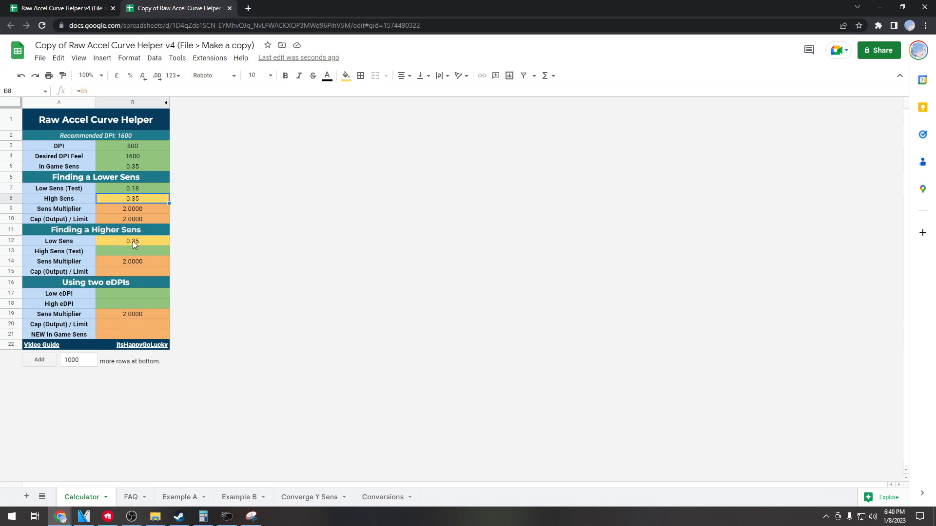
Step: Triple 0.35 in Windows Calculator and enter High Sens (Test) 1.05
click(132, 250)
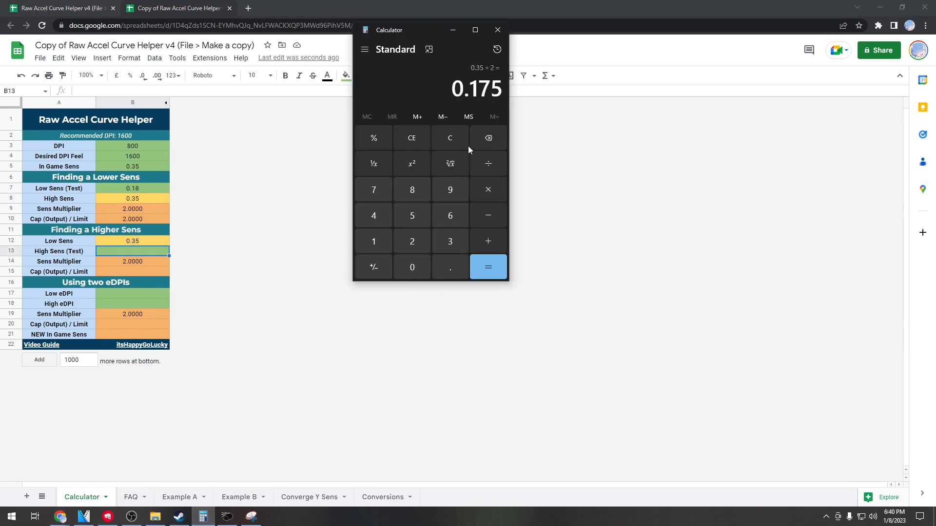
click(449, 137)
text(0.35)
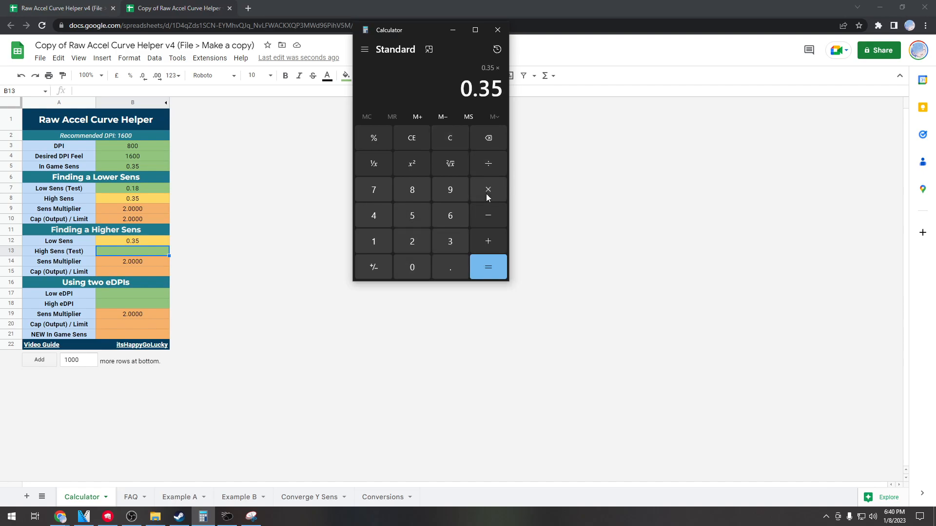
click(487, 267)
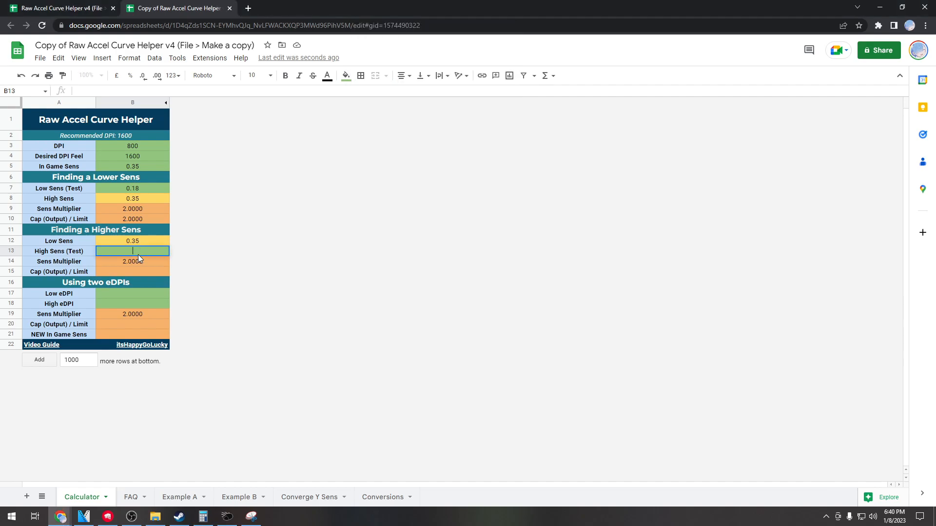
text(10.50)
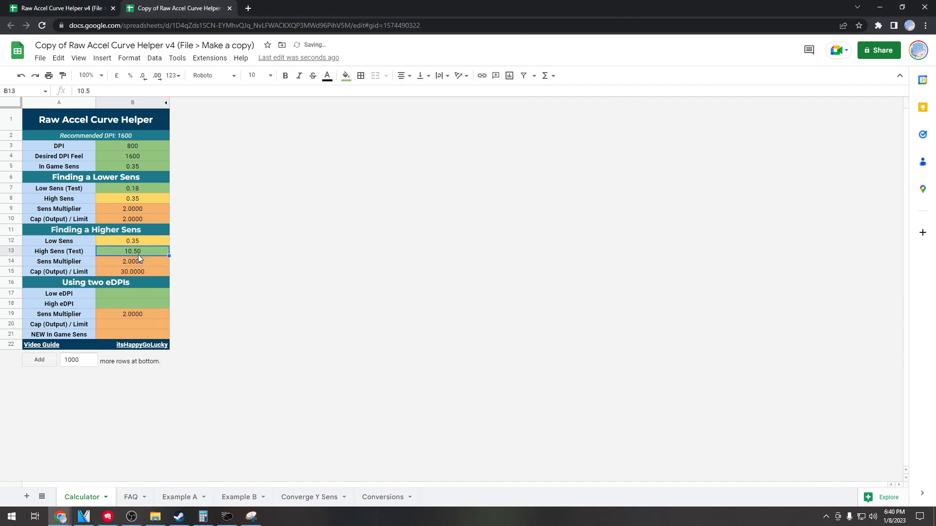
text(1.)
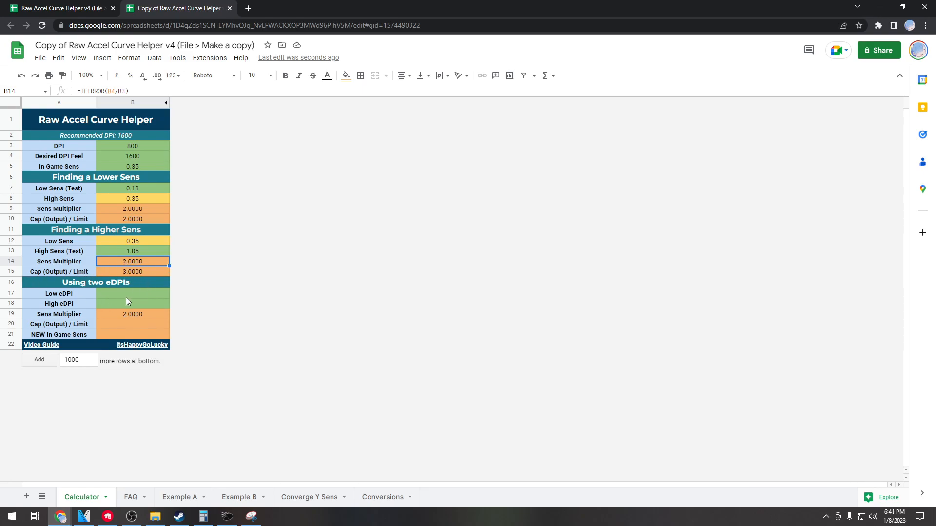
mouse_move(110, 298)
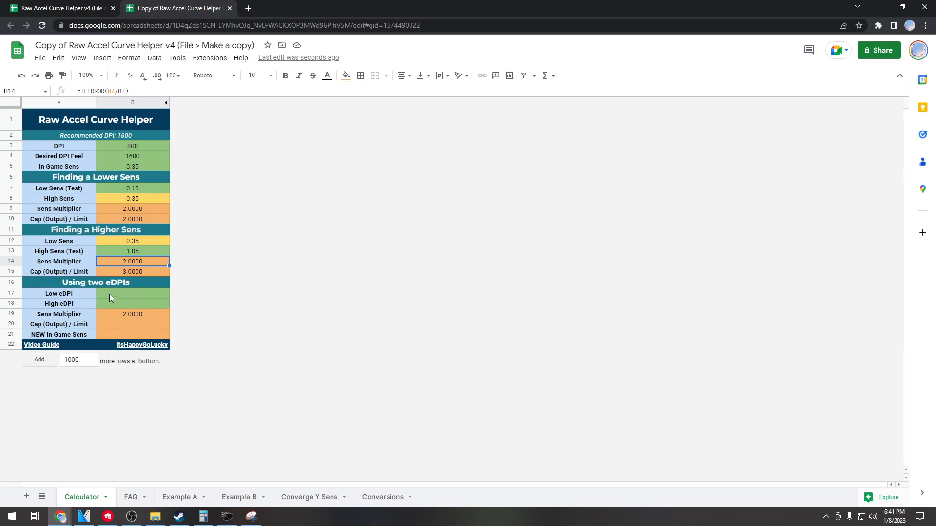
Step: Enter Low eDPI 280, giving a new in-game sensitivity of 0.1750
click(132, 294)
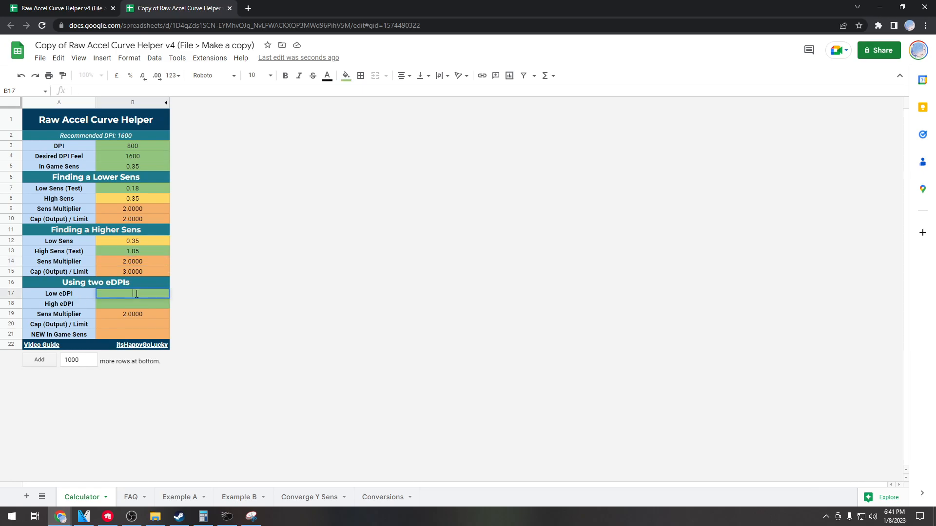
text(280)
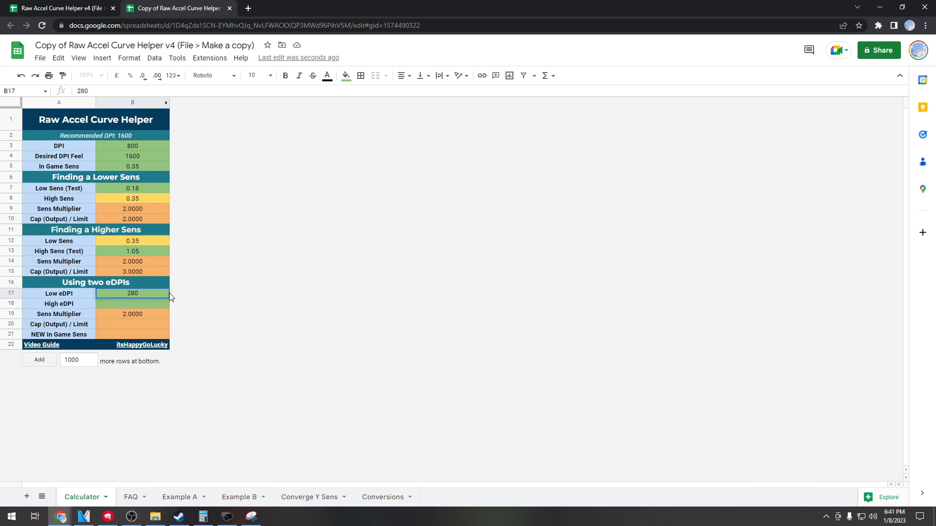
double_click(132, 294)
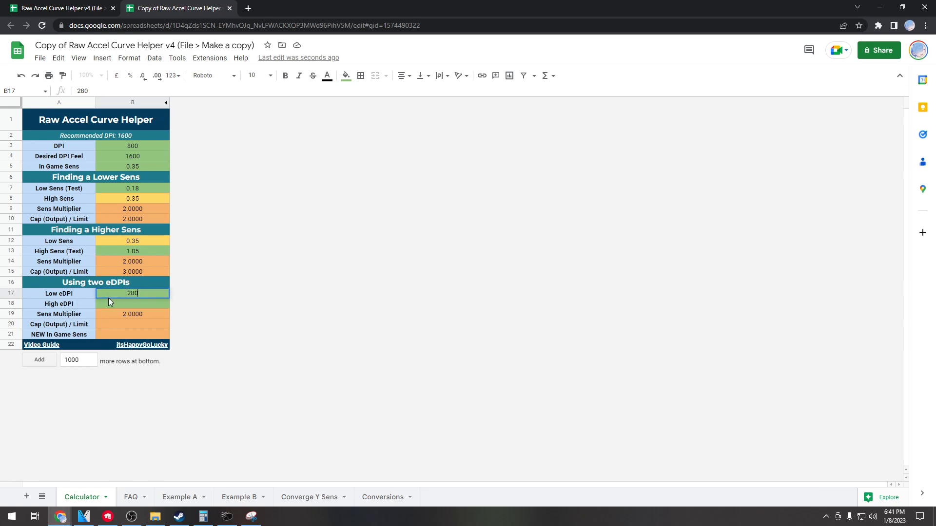
key(enter)
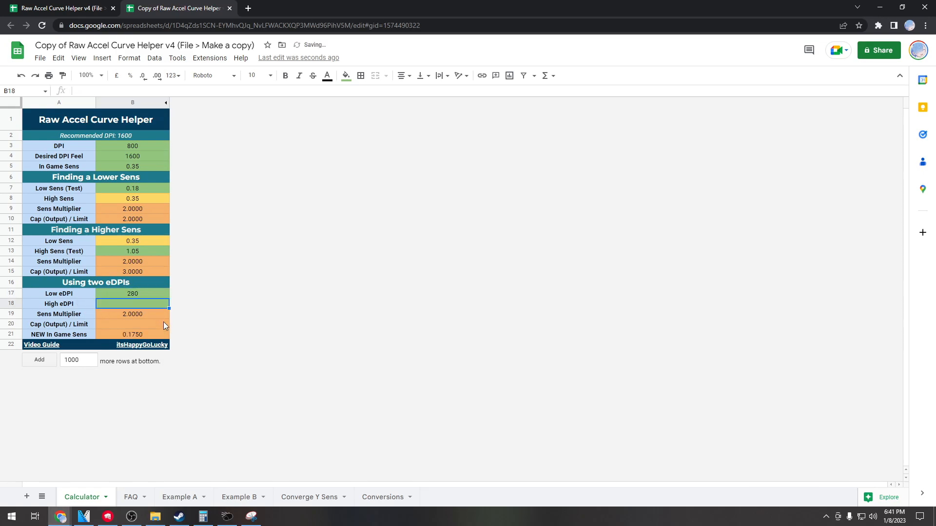
Step: Double the 280 eDPI to 560 in Windows Calculator
click(203, 517)
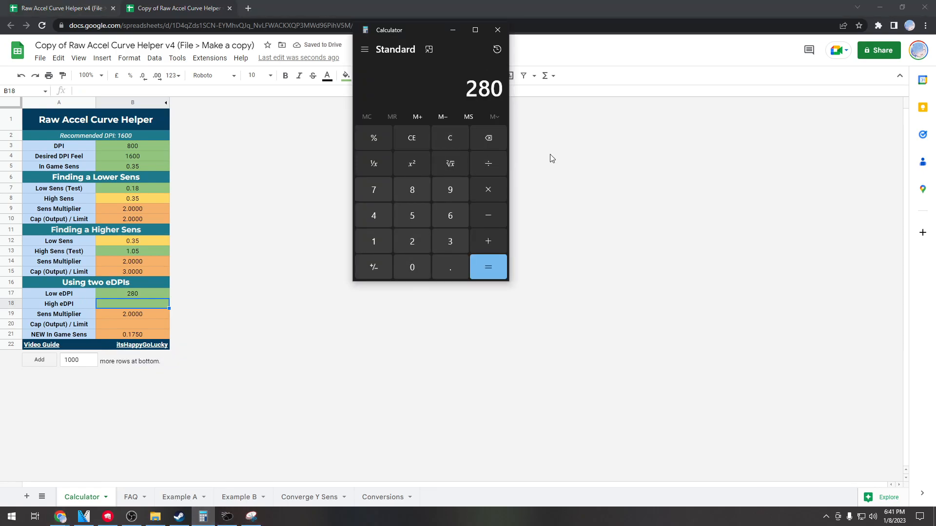
click(487, 267)
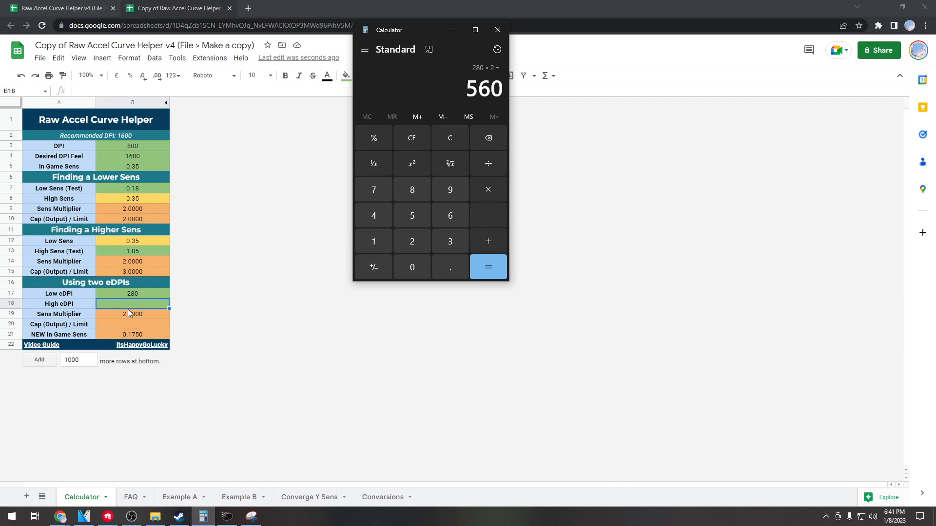
text(560)
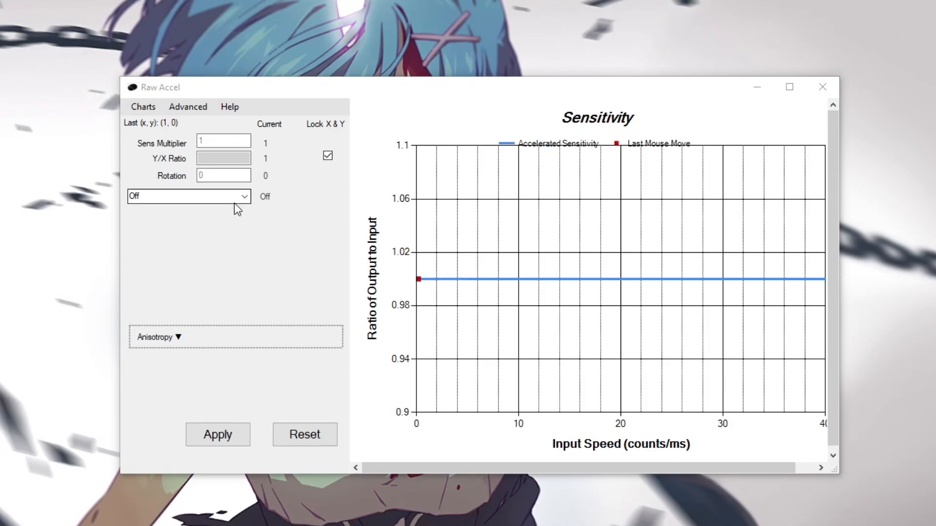
Step: Apply a Classic curve (acceleration 0.05, cap 1.75, offset 15, power 2.5), then switch acceleration back off
click(188, 196)
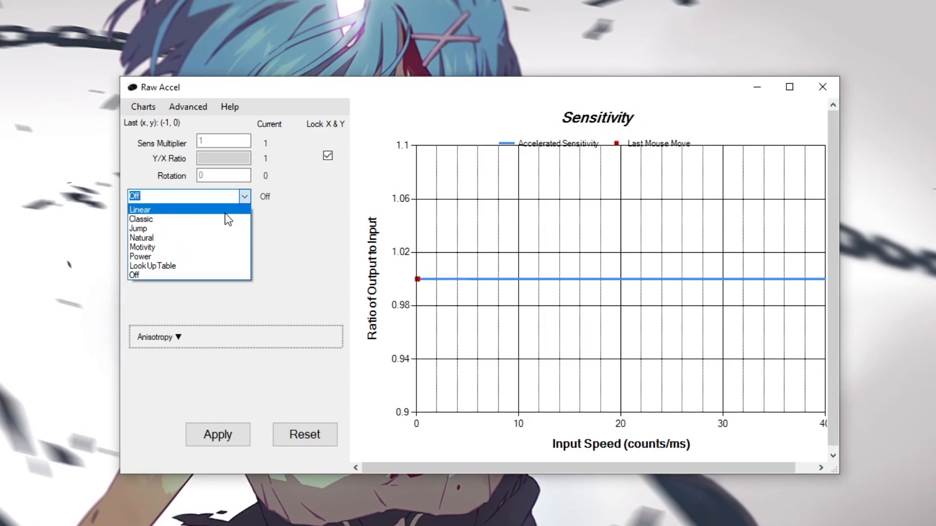
click(140, 219)
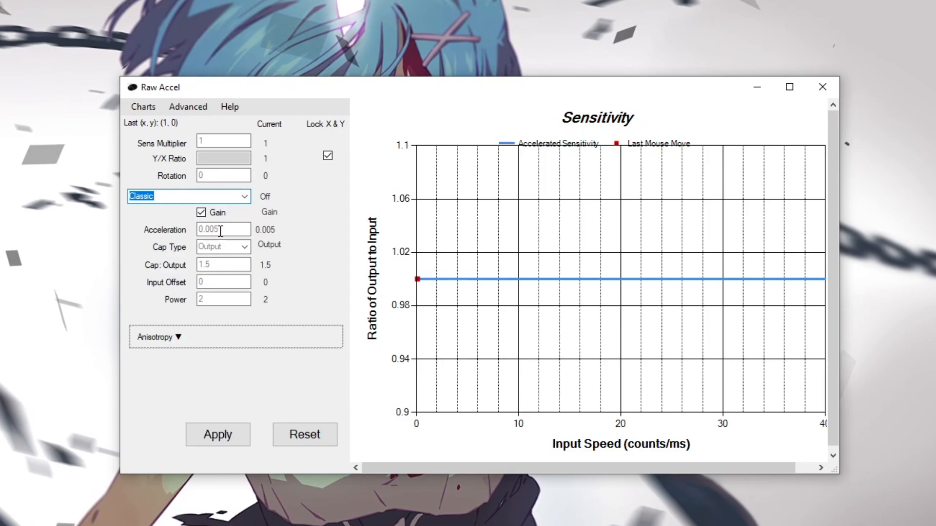
text(0)
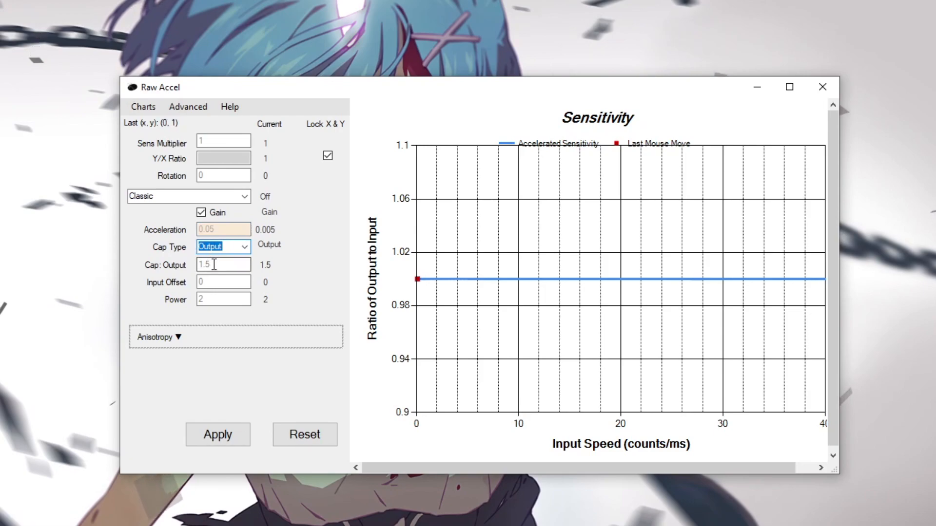
click(222, 265)
text(1.75)
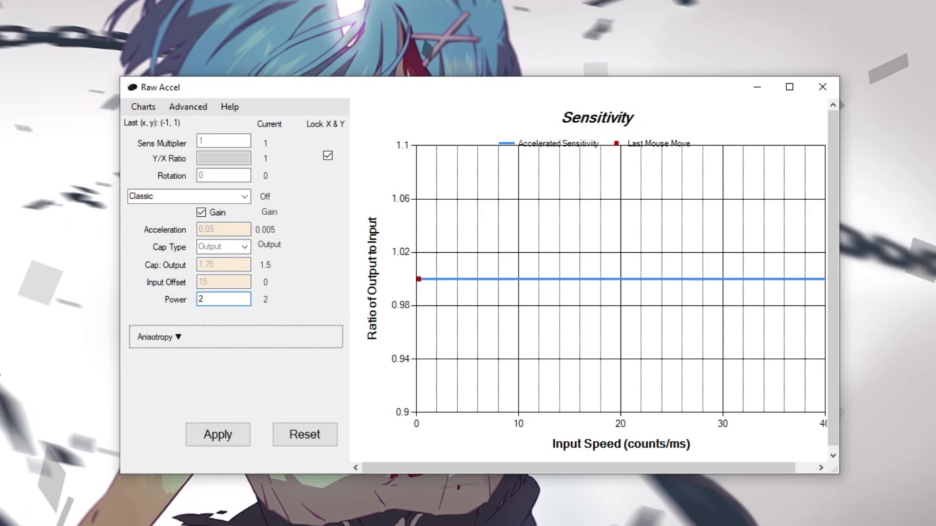
text(2.5)
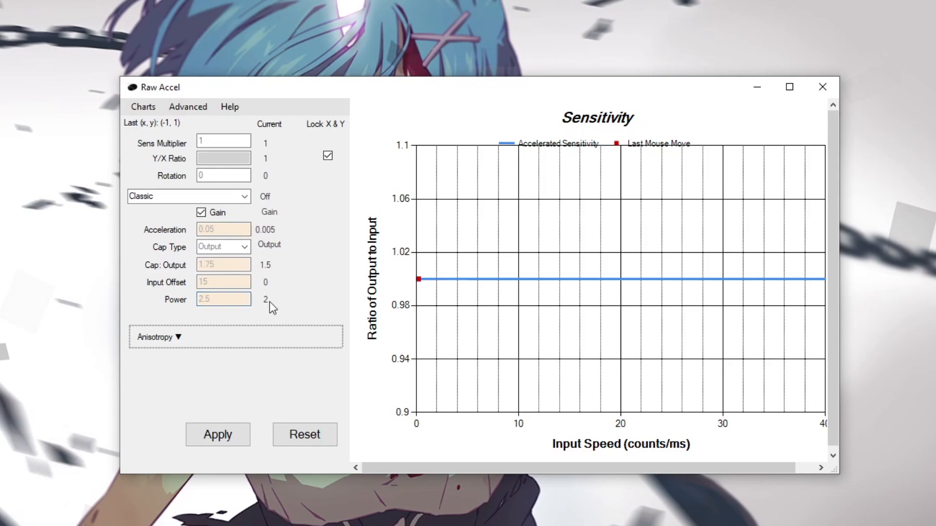
click(217, 434)
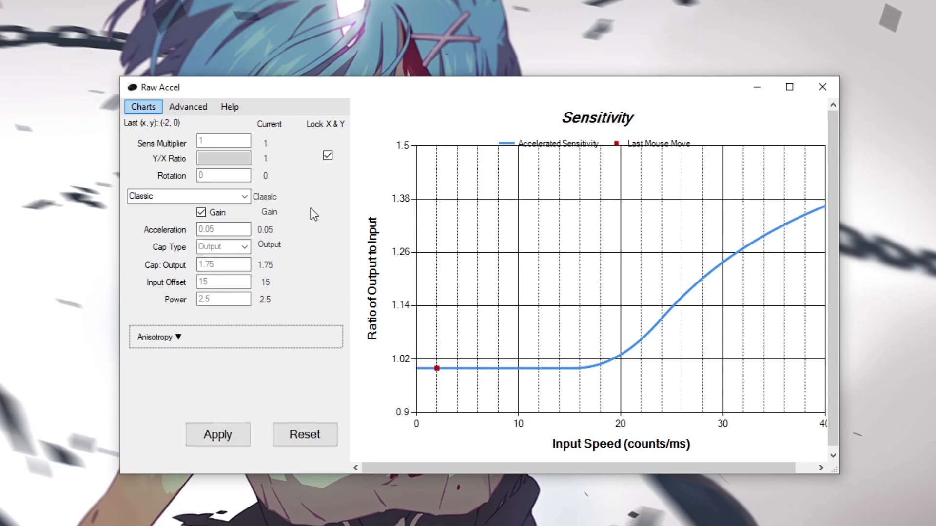
click(189, 196)
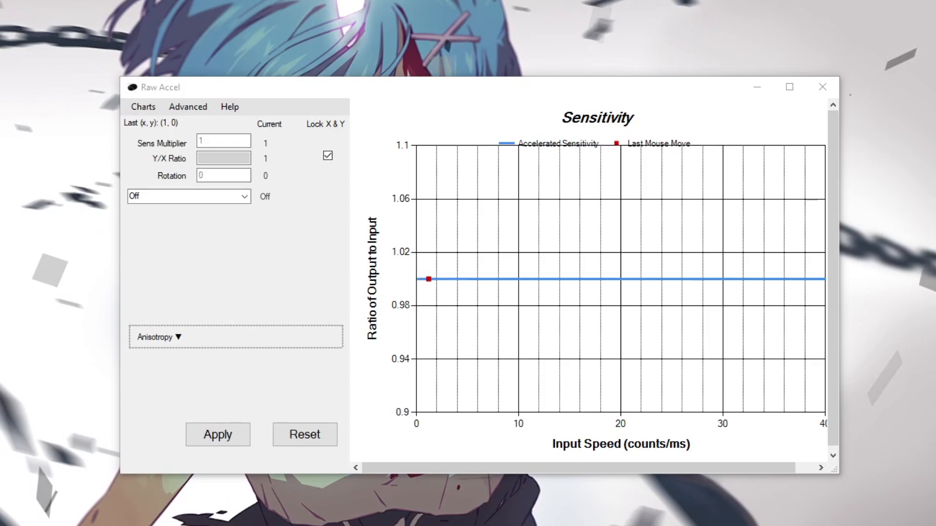
Step: Enter a Classic curve with multiplier 0.25, acceleration 0.03, cap 2, power 2.4, then reset to off
click(188, 195)
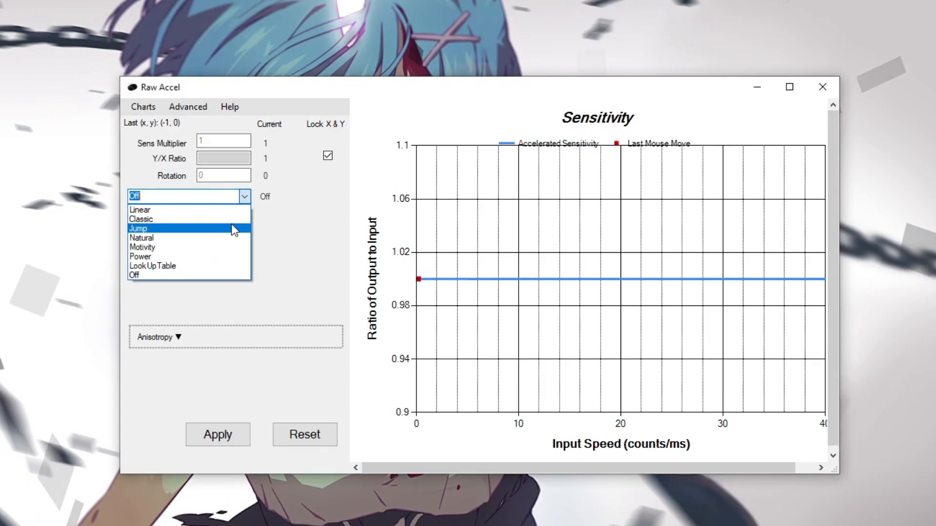
click(140, 219)
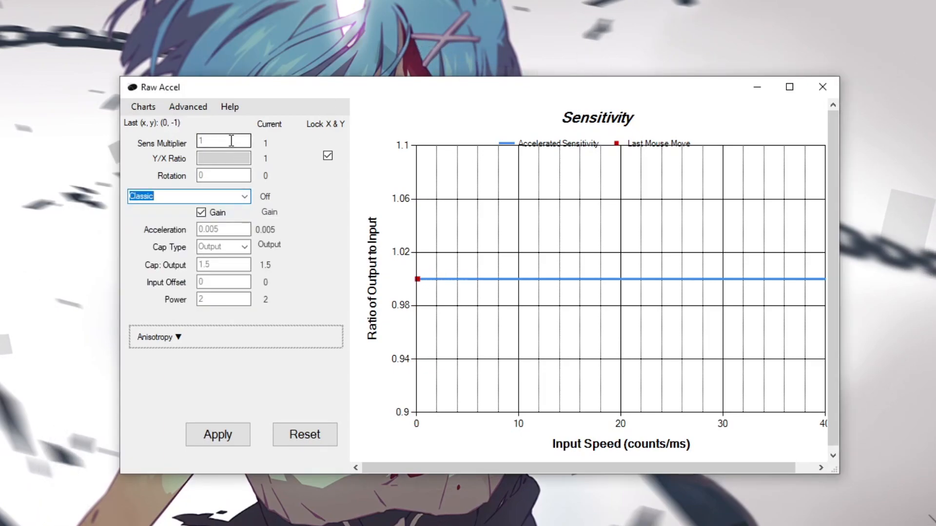
text(0.25)
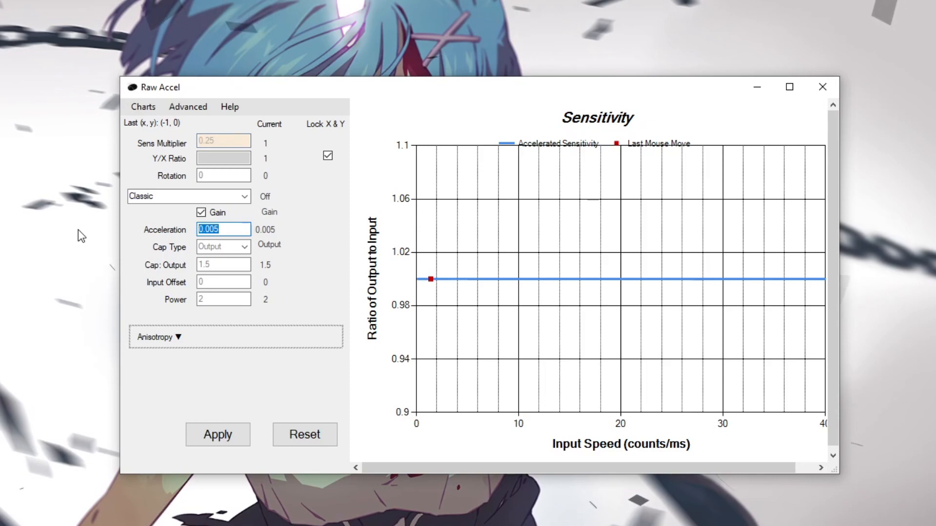
text(0.03)
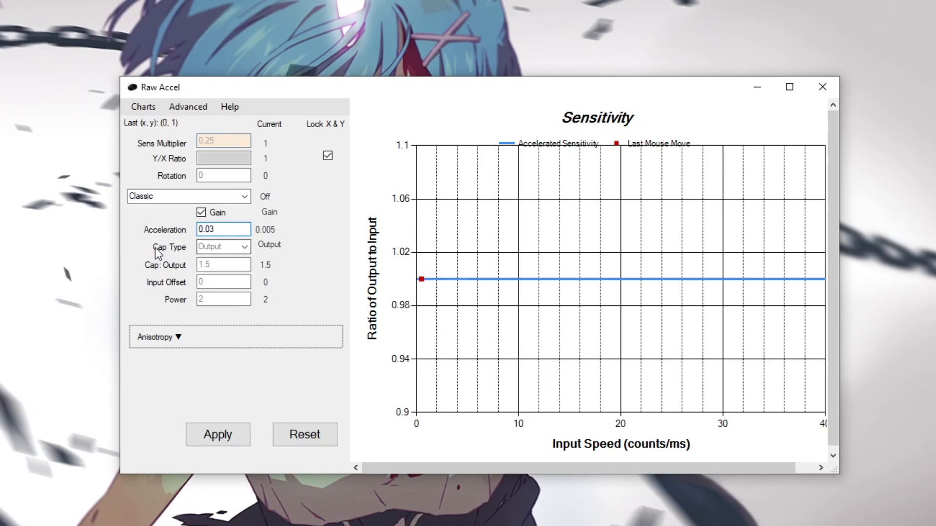
click(224, 264)
text(2)
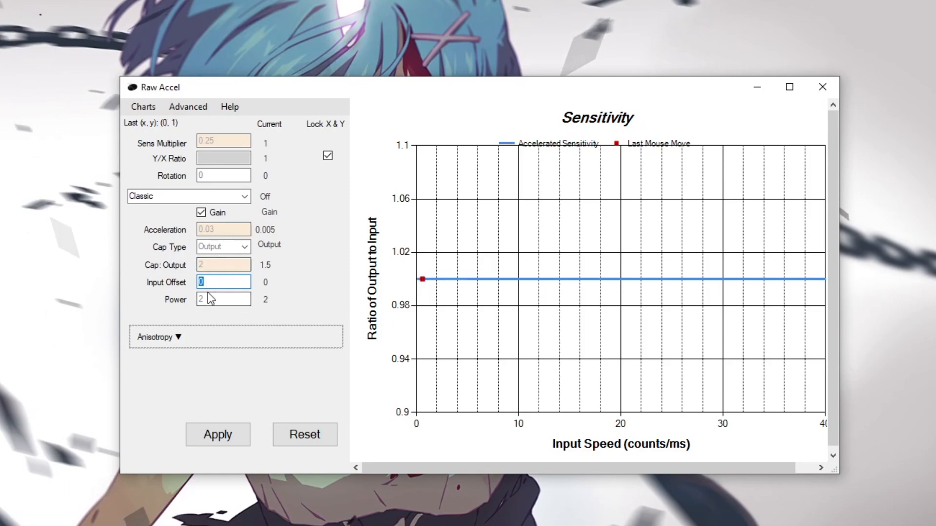
click(222, 300)
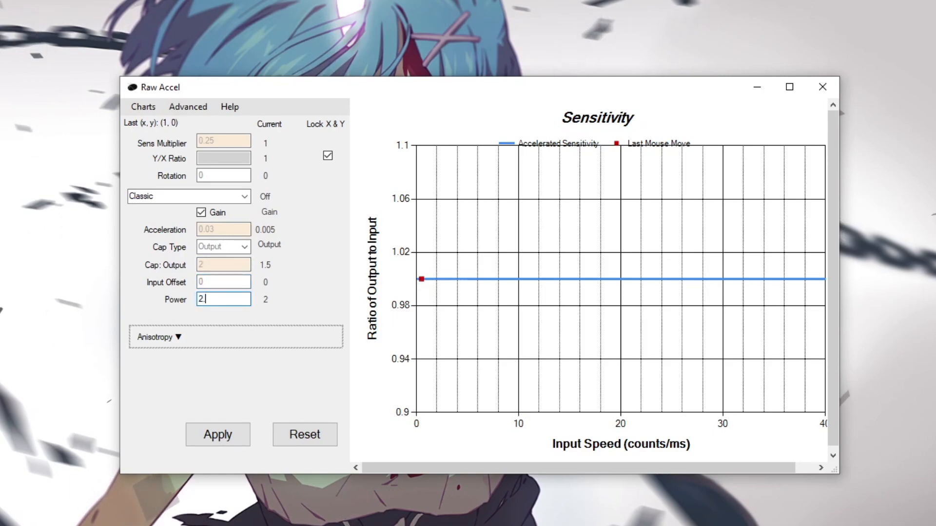
text(4)
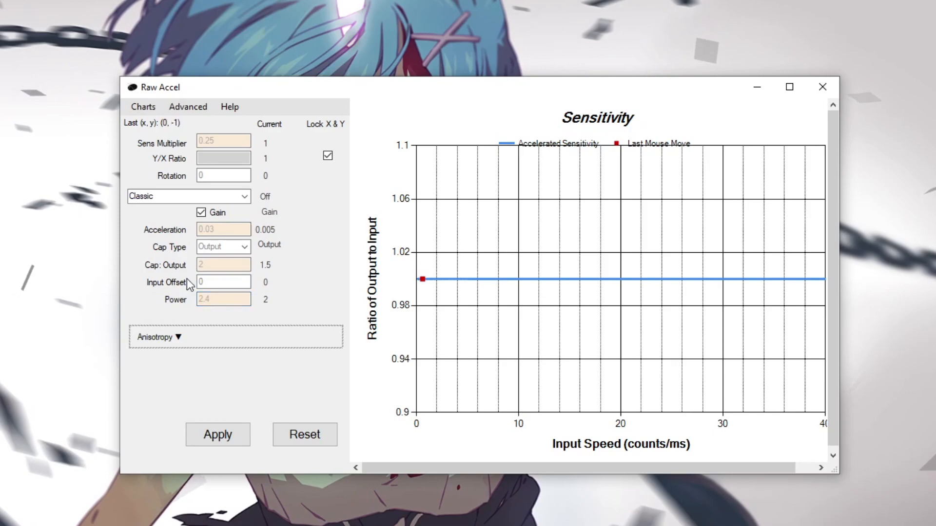
click(218, 433)
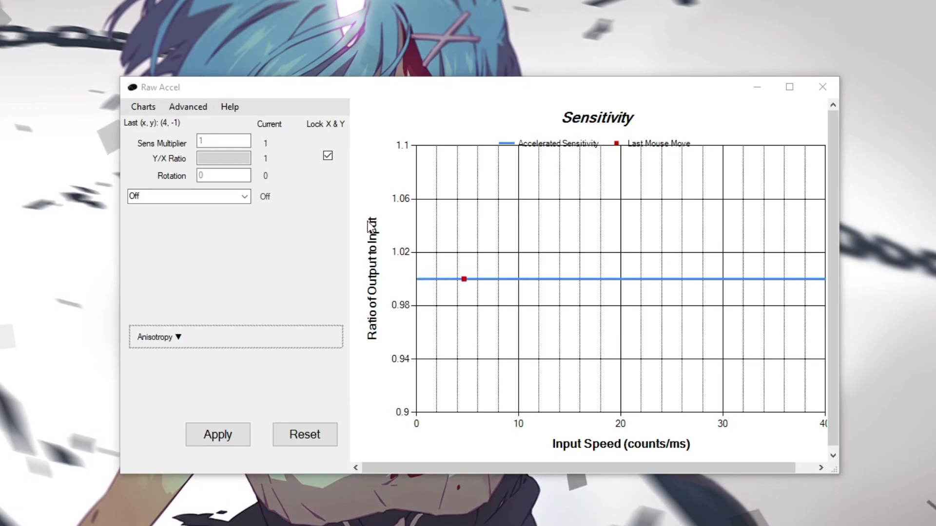
Step: Apply a Natural curve with multiplier 0.72, decay rate 0.1, input offset 8 and limit 1.8
click(188, 196)
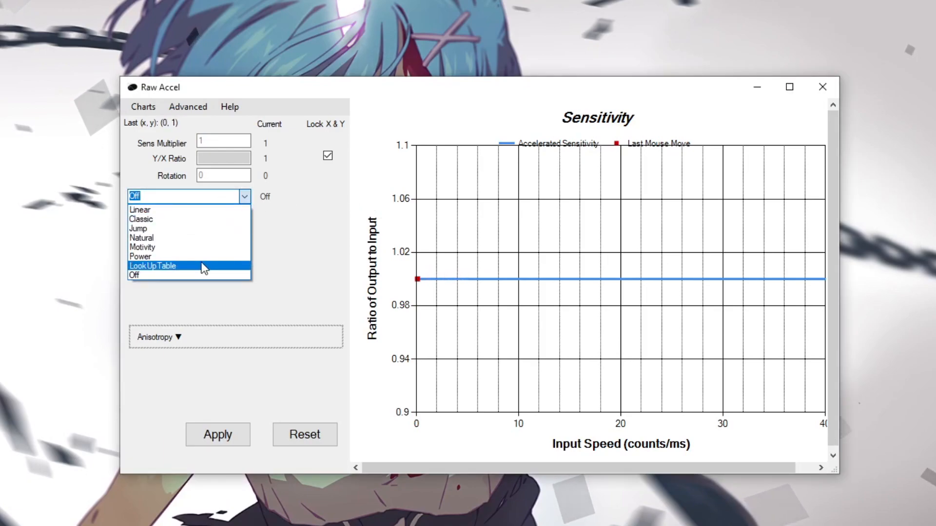
click(142, 238)
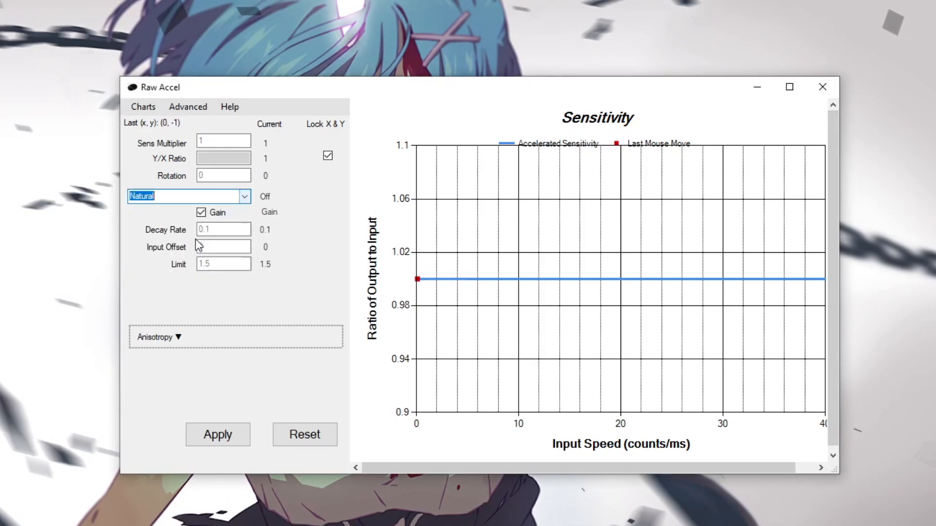
click(222, 143)
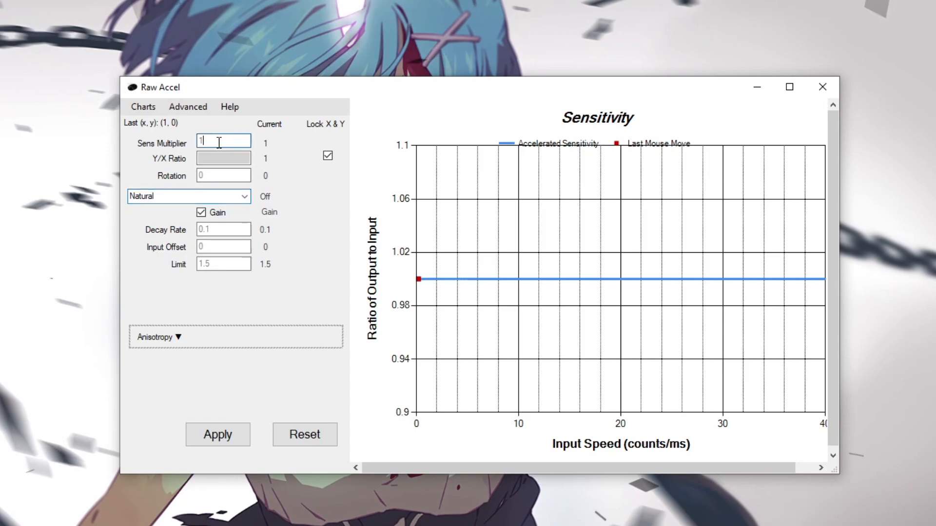
text(0.72)
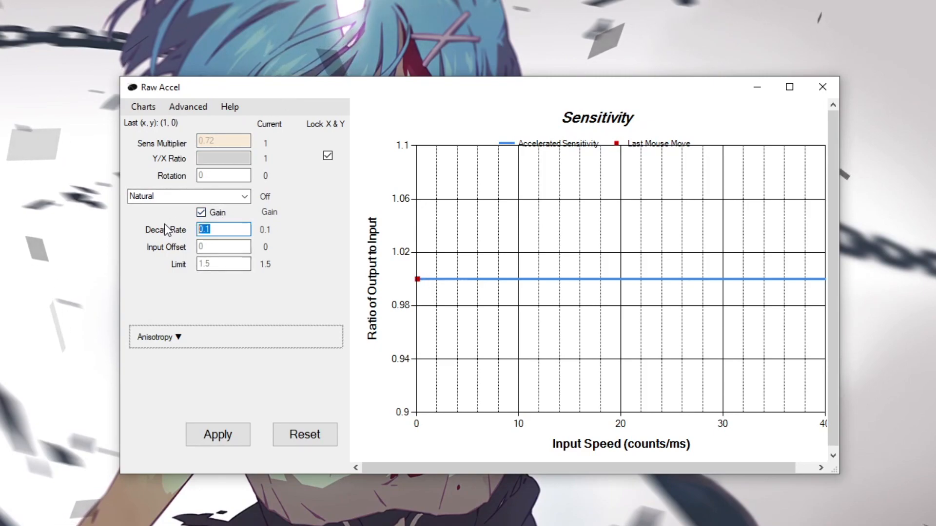
click(224, 247)
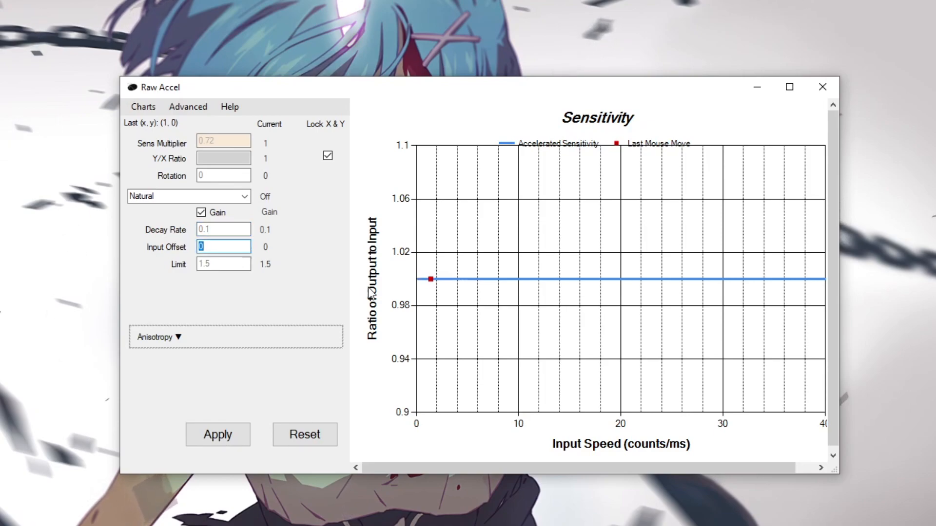
text(8)
click(223, 263)
text(1.8)
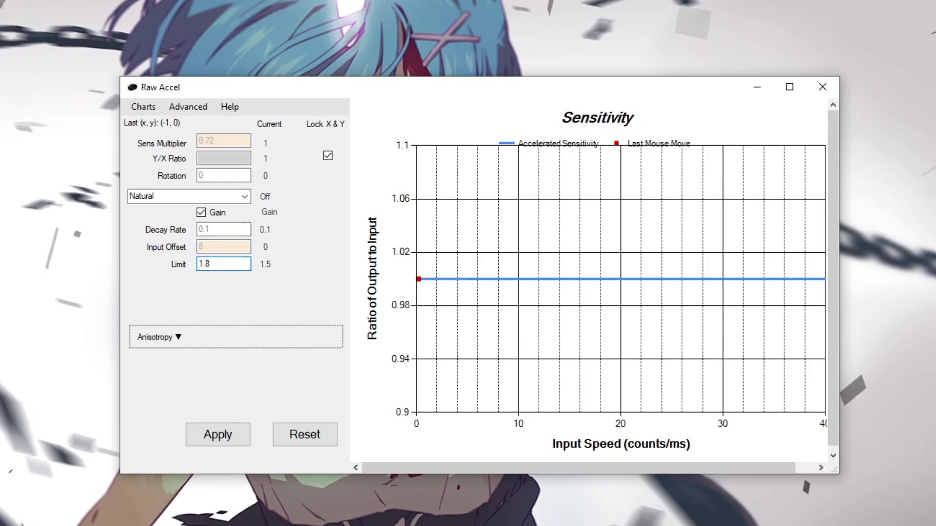
click(217, 433)
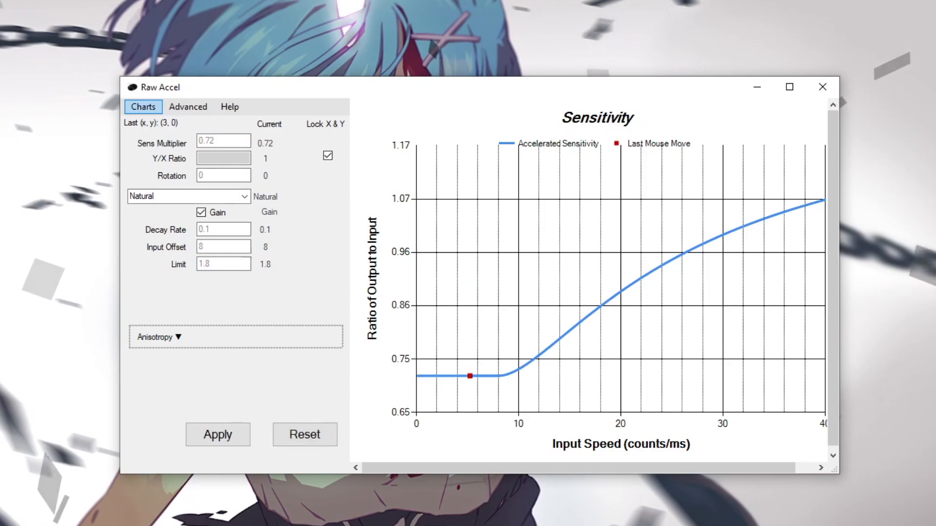
mouse_move(468, 290)
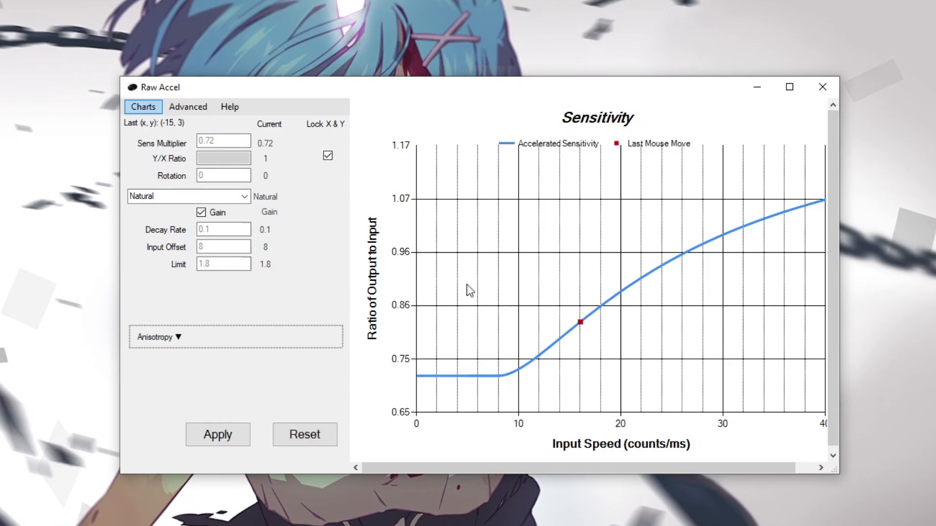
mouse_move(313, 346)
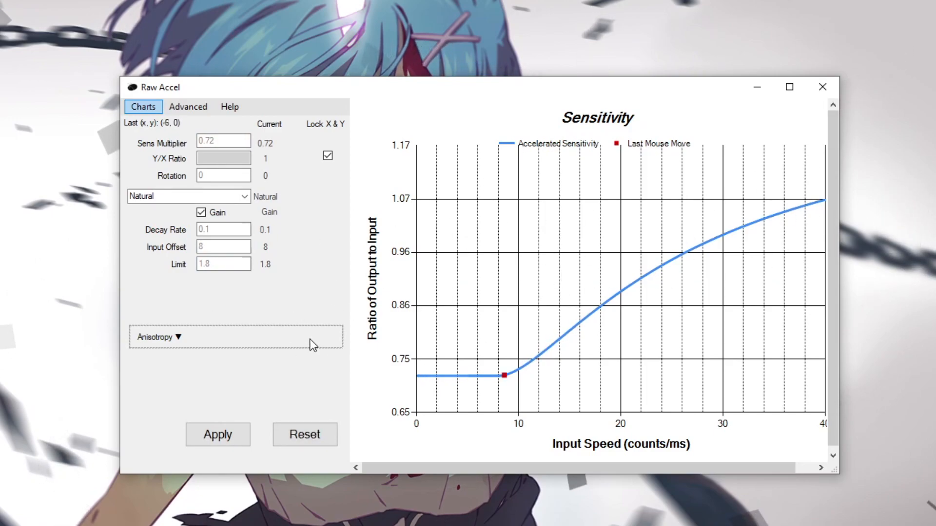